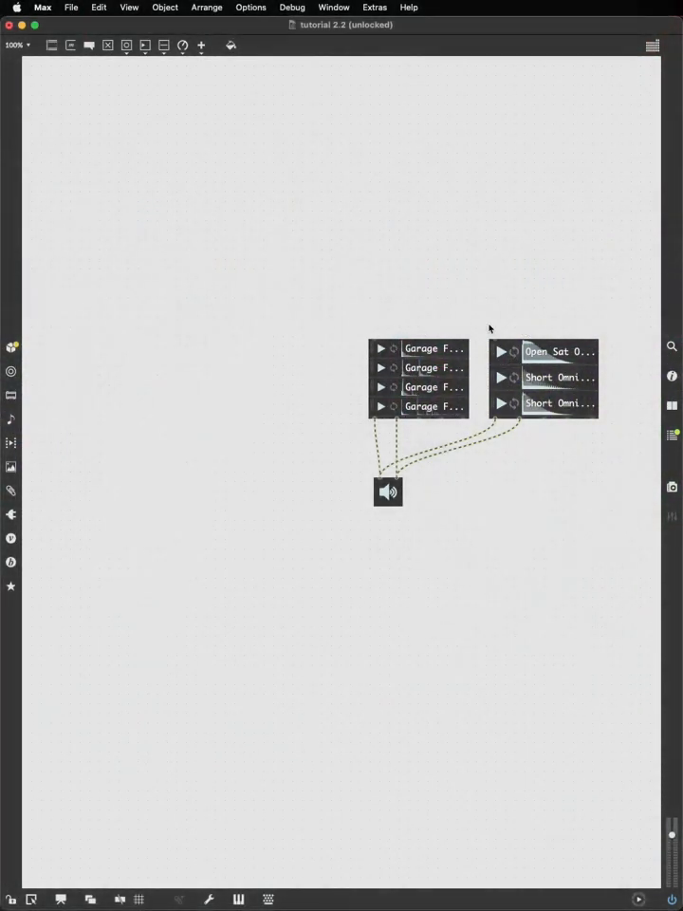
mouse_move(383, 513)
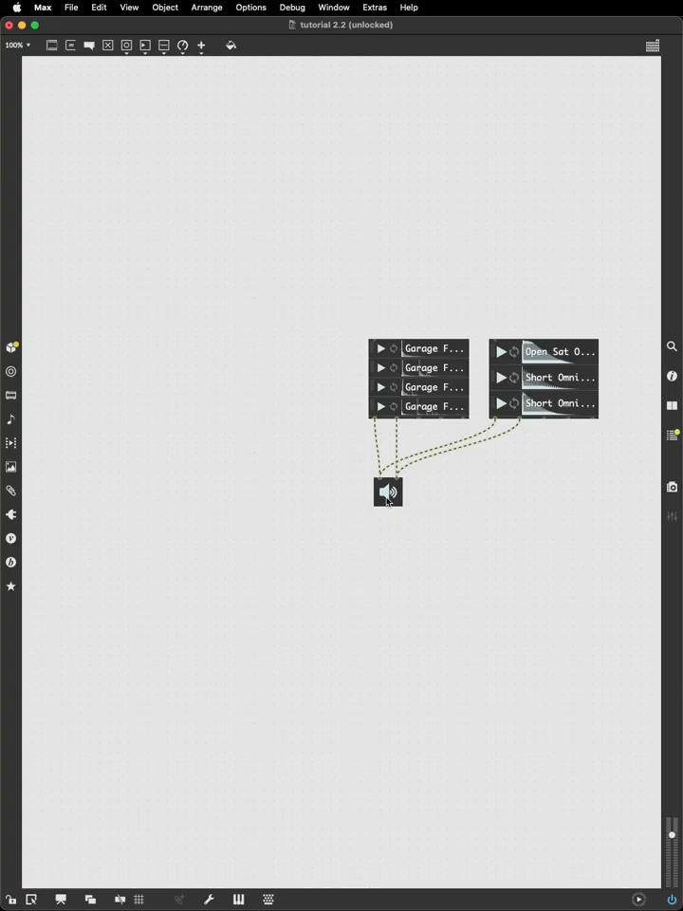
Move the ezdac~ output lower beneath the playlists and start typing a new 'r' object
left_click_drag(387, 491, 385, 609)
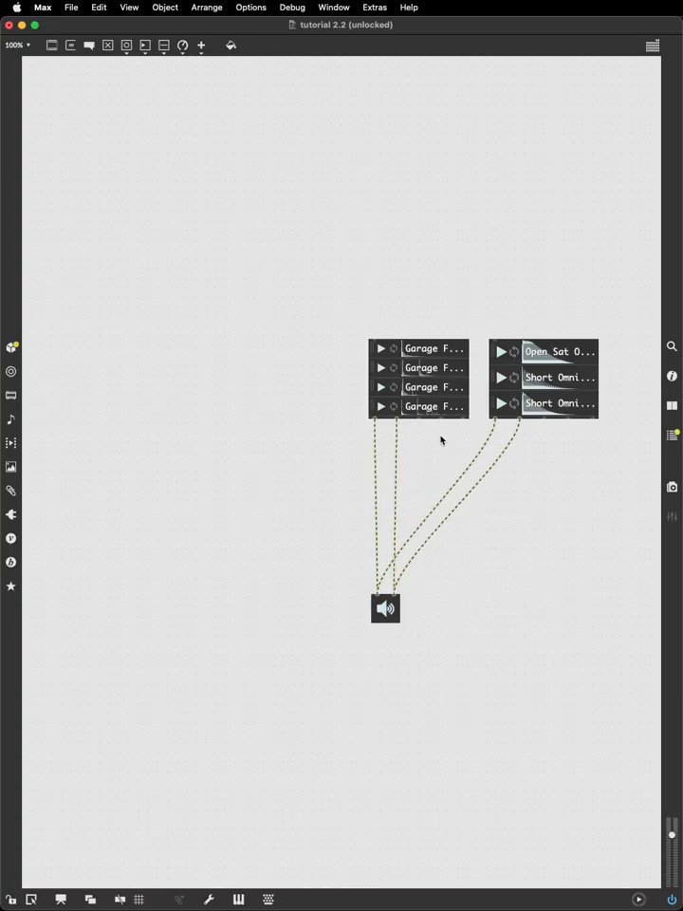
mouse_move(428, 437)
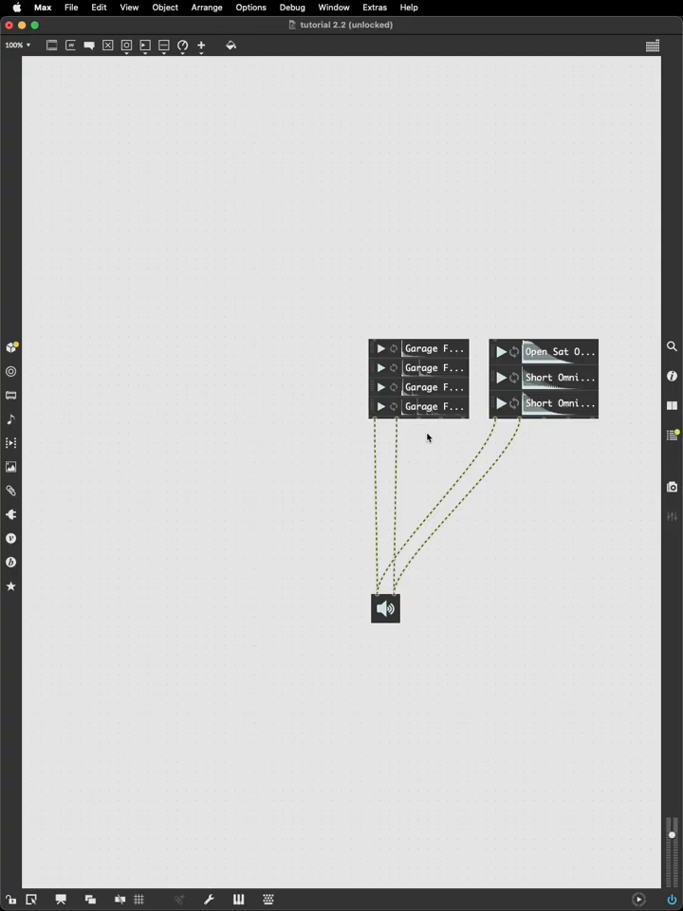
type("route done")
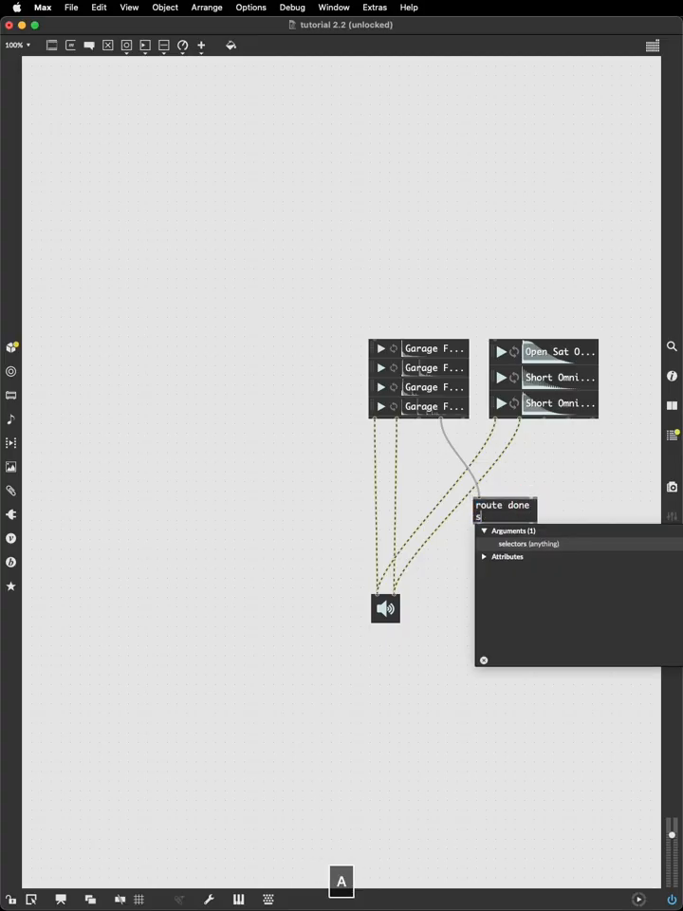
Complete the 'route done start' object fed by the Garage playlist~ outlet
type("start")
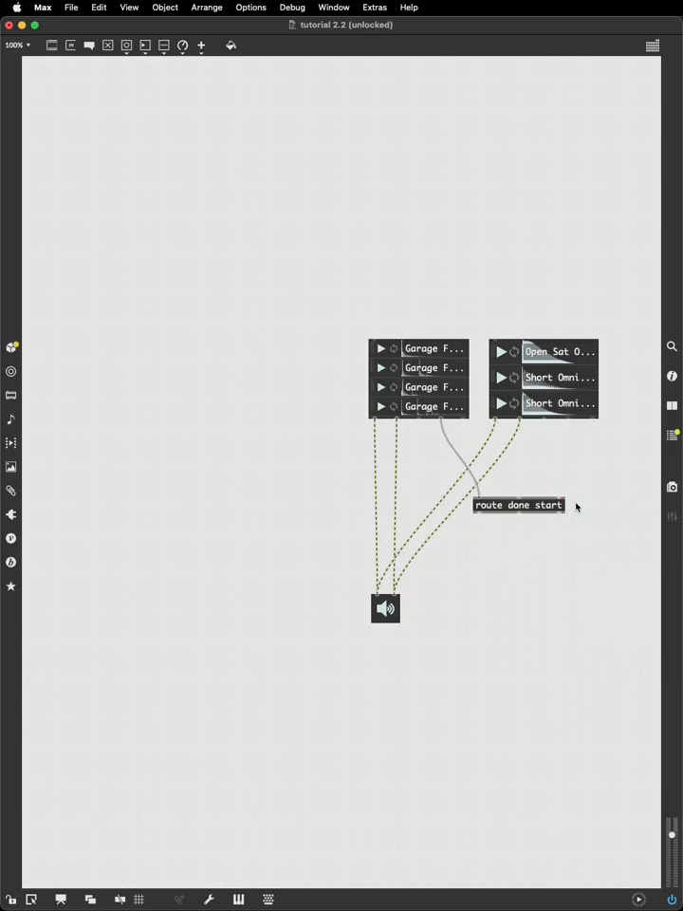
mouse_move(481, 516)
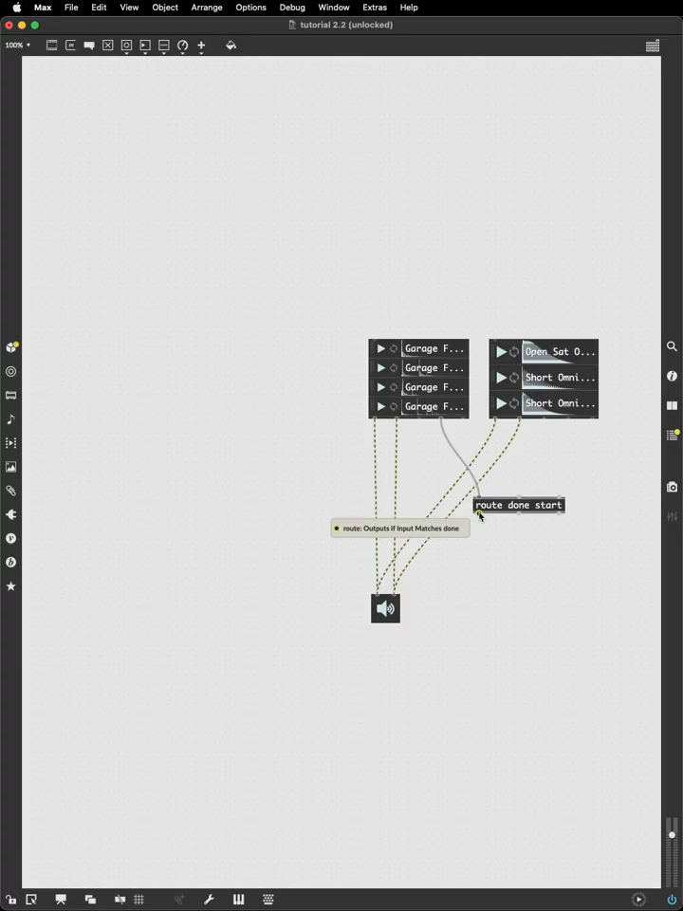
mouse_move(520, 513)
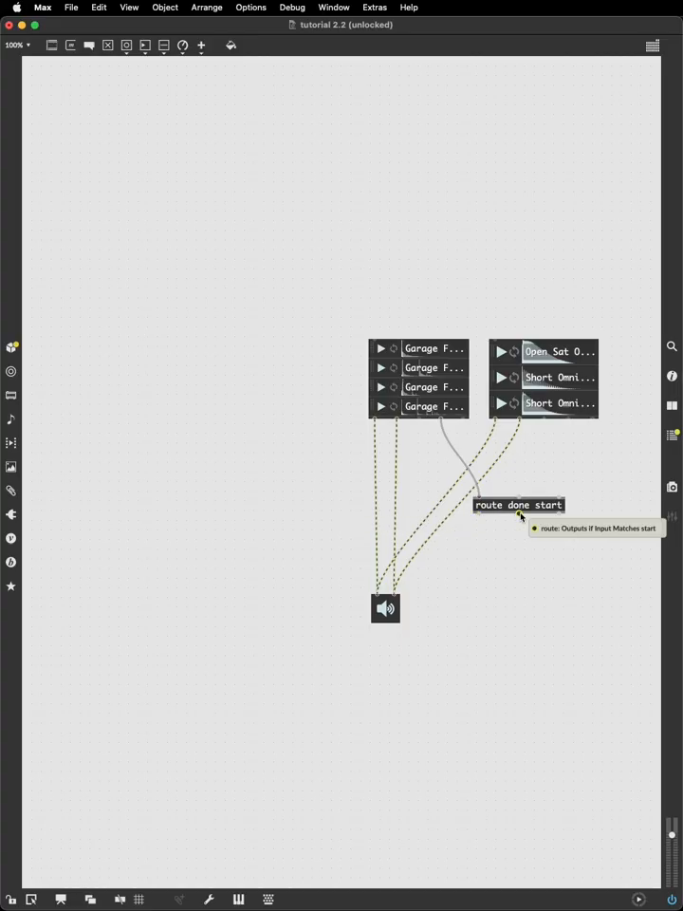
mouse_move(560, 516)
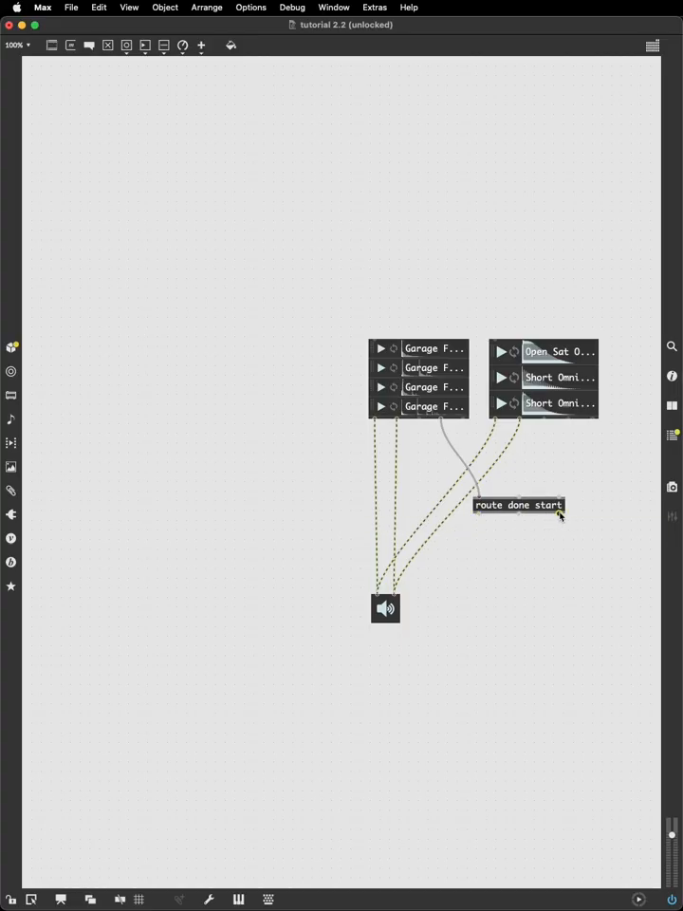
mouse_move(557, 517)
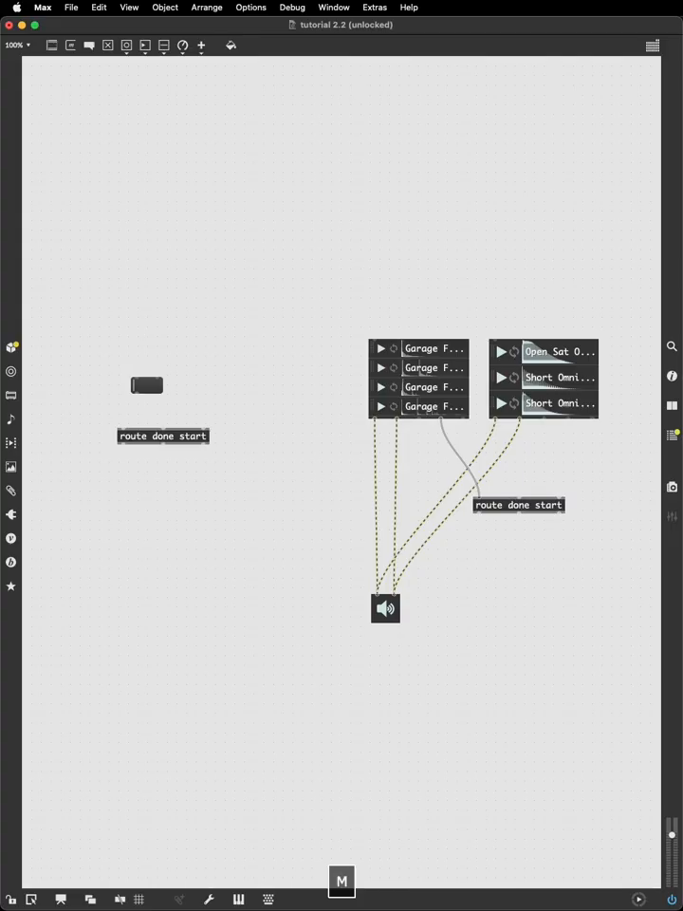
Build a route done start demo with copied message boxes and send 'cats 3 dogs' through it
type("done")
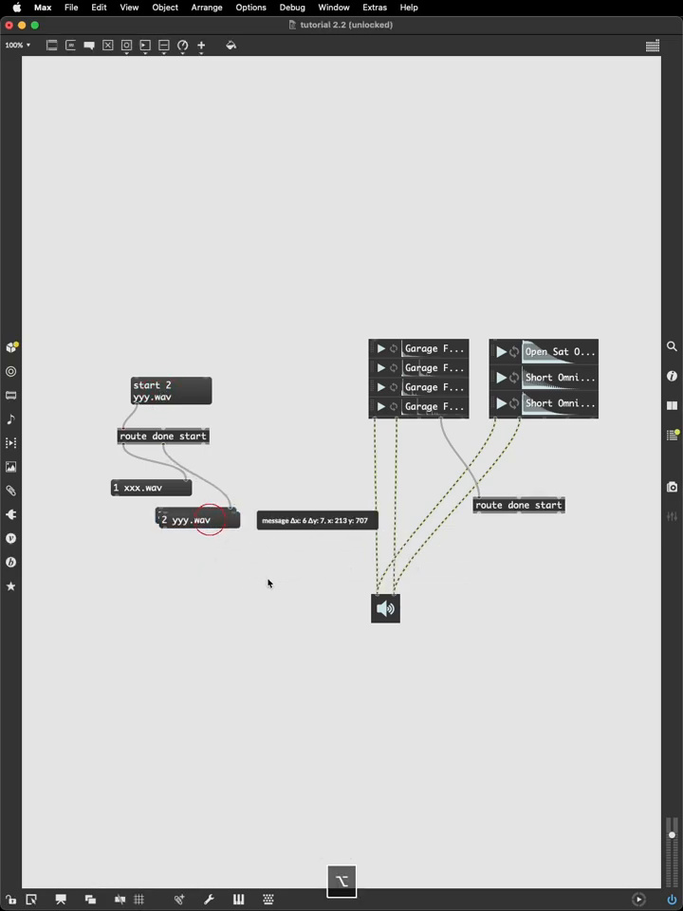
left_click_drag(197, 519, 250, 547)
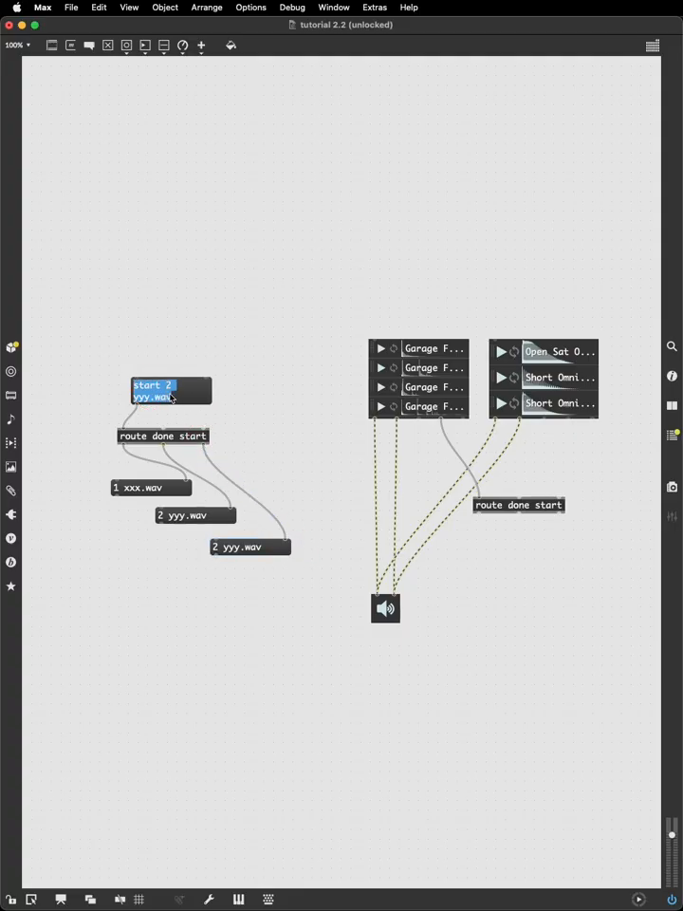
type("cats")
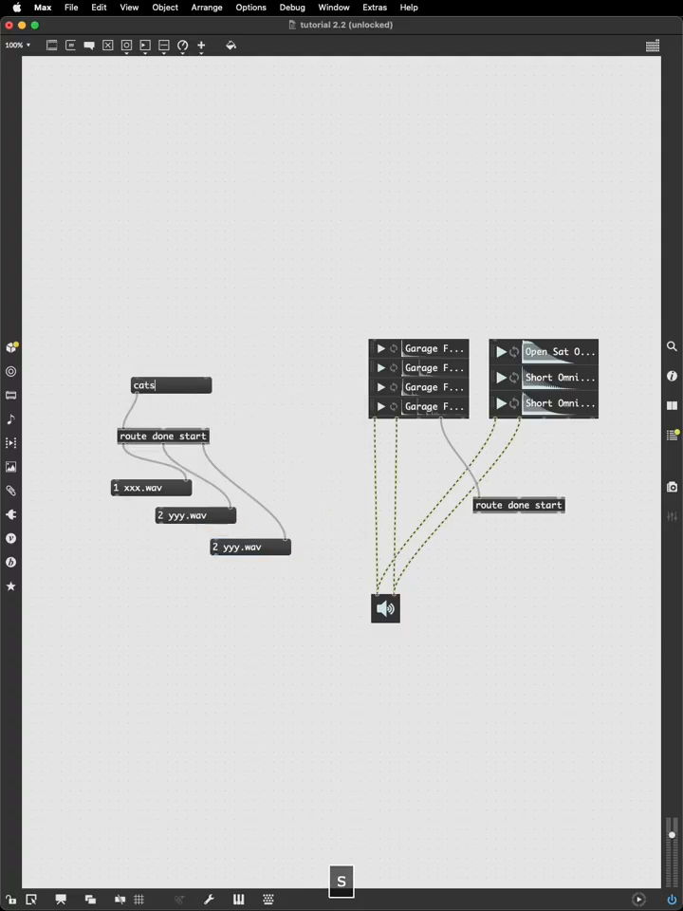
type("3 dogs")
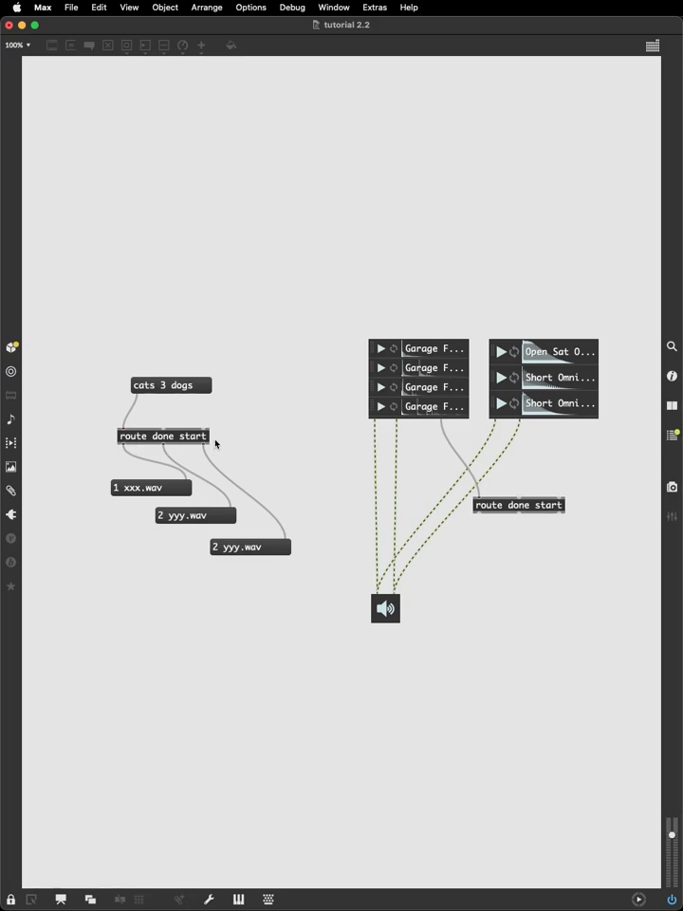
left_click(171, 384)
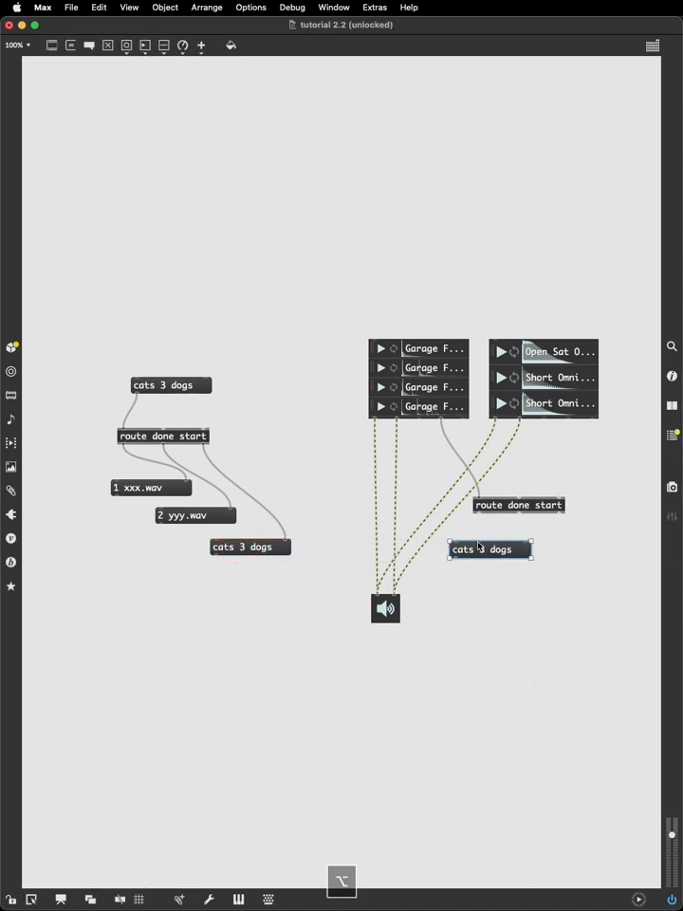
Add a message under the right route and change its arguments to 'route start done'
left_click_drag(490, 548, 519, 579)
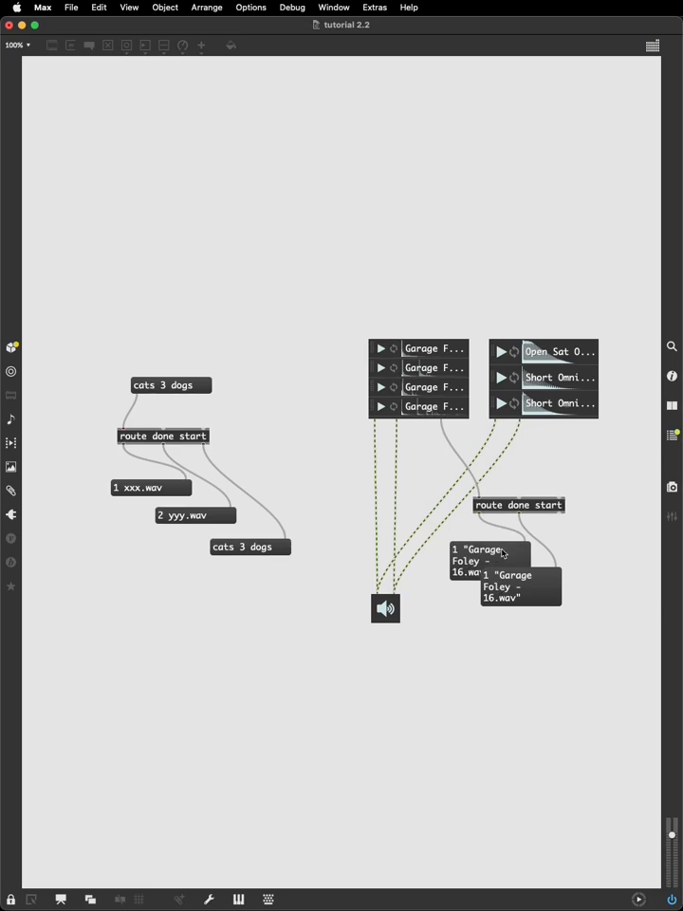
key("cmd+e")
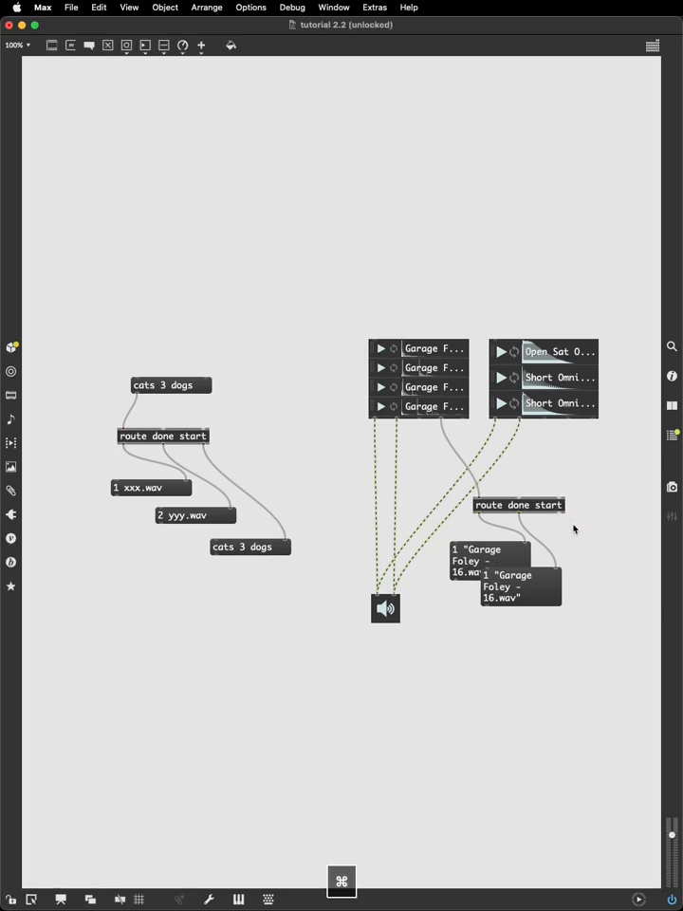
left_click(517, 505)
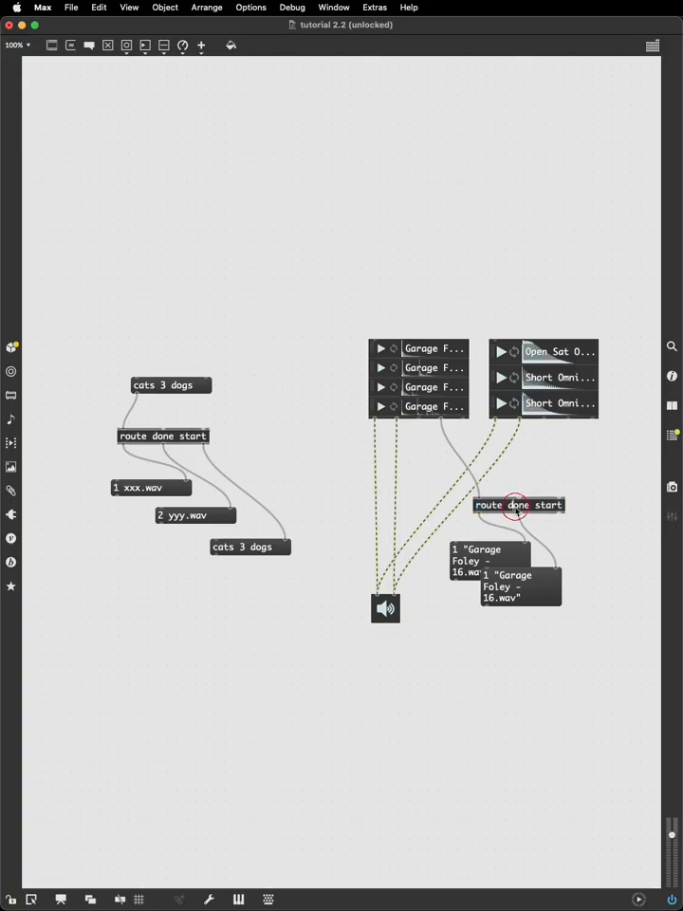
double_click(531, 503)
type(" done")
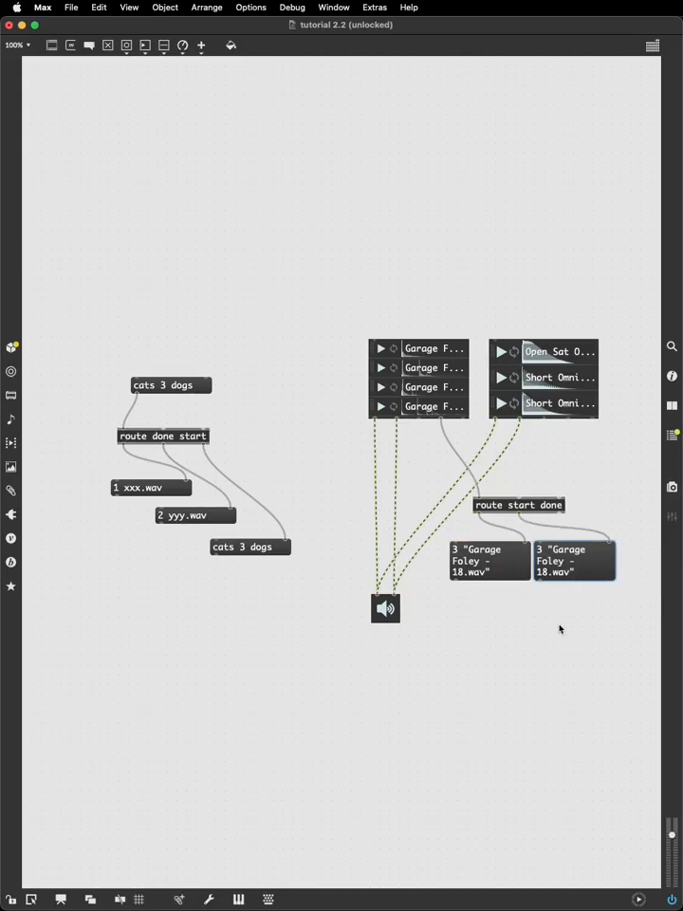
mouse_move(506, 631)
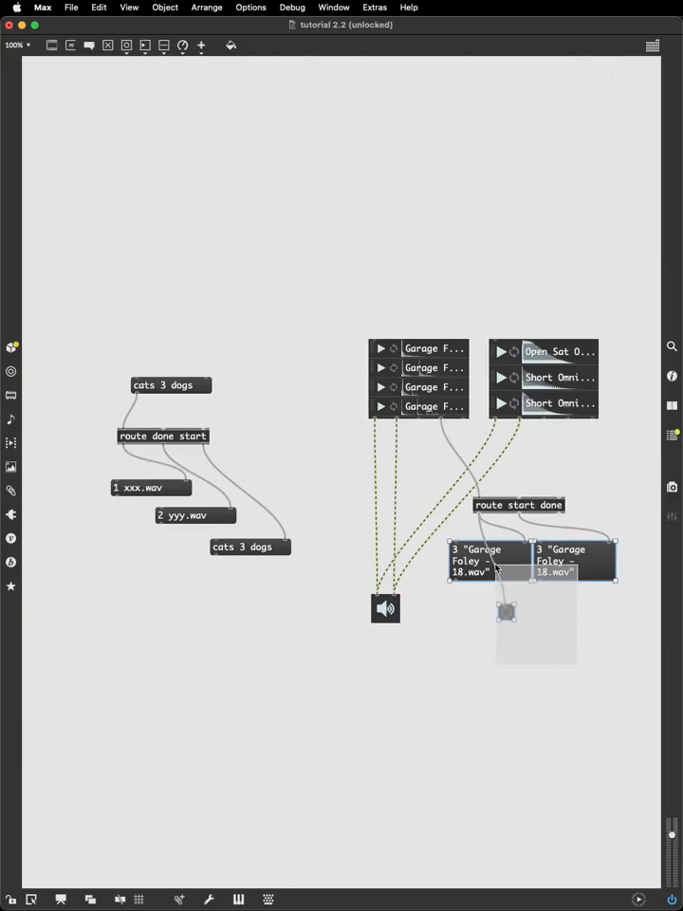
Replace the two message boxes with a 'select 3' object under route start done
key("Delete")
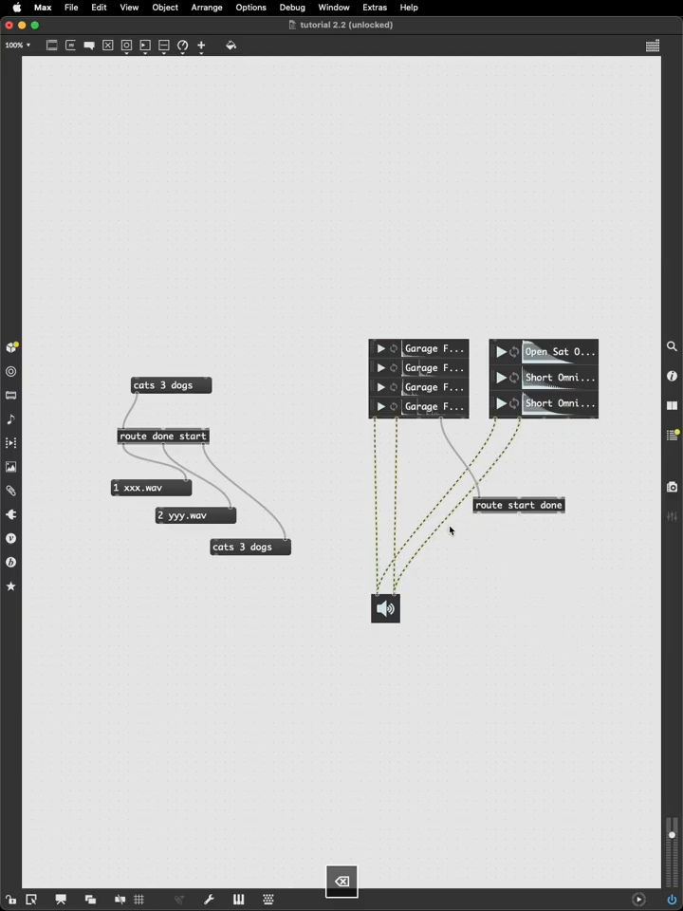
type("sel")
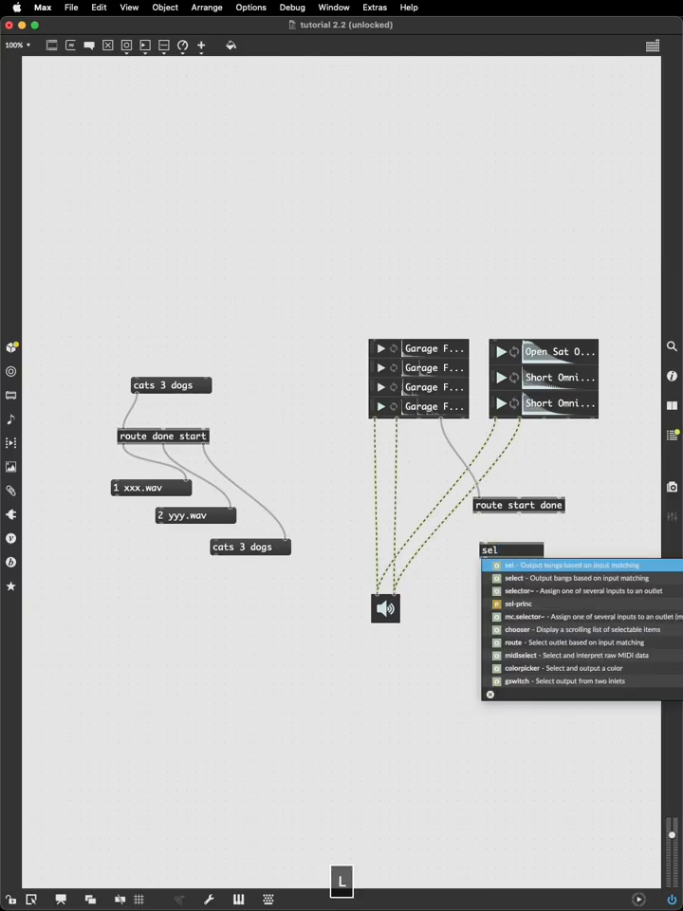
left_click(518, 577)
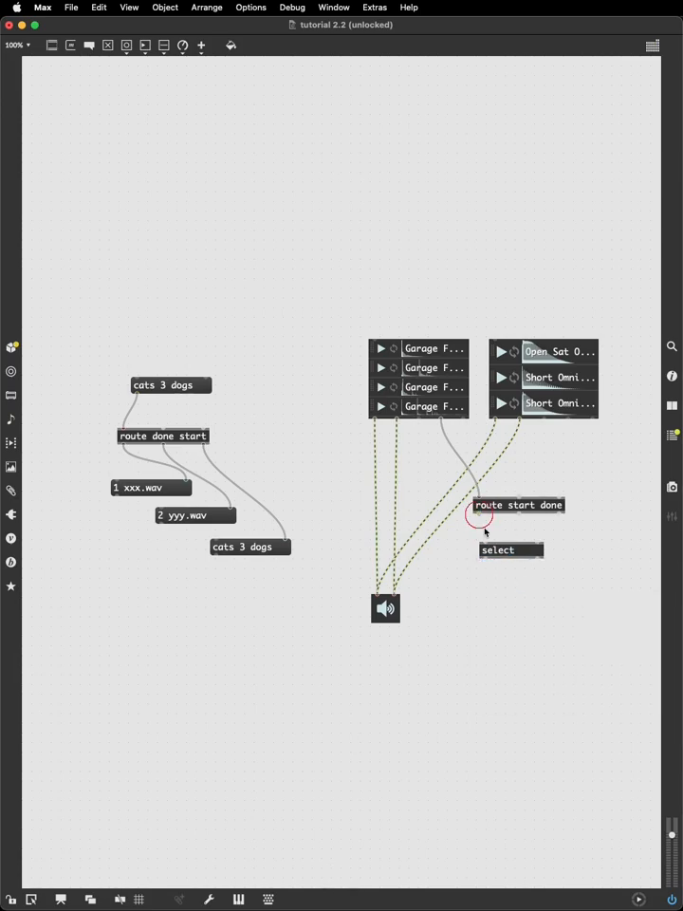
left_click(492, 546)
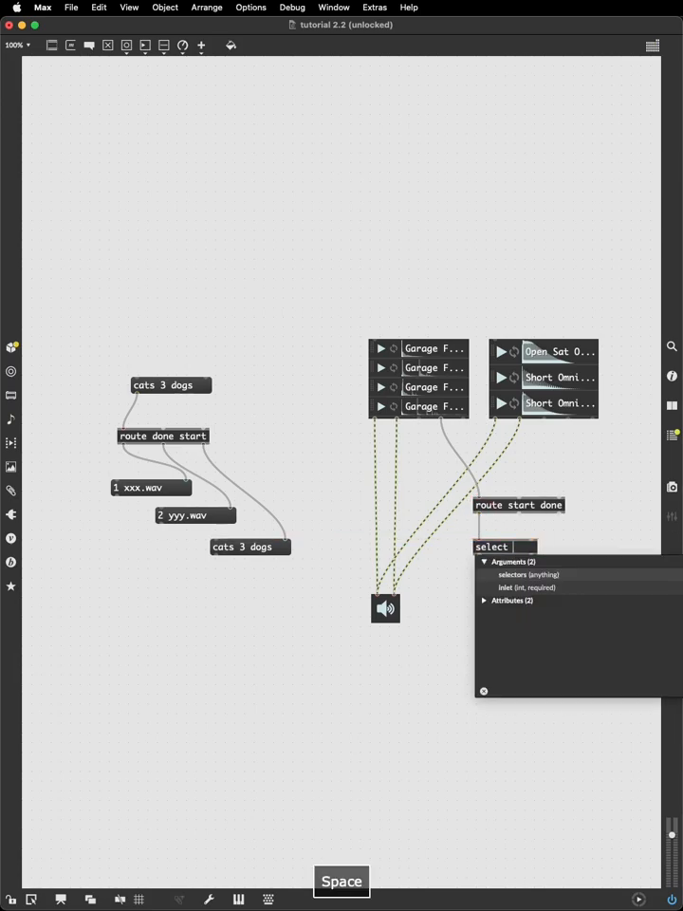
type("3")
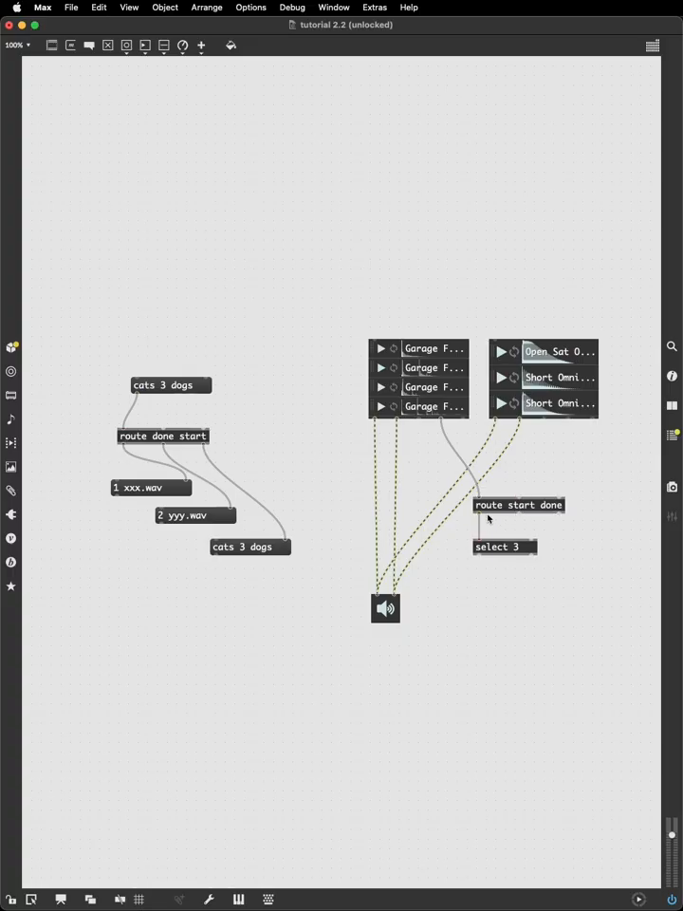
mouse_move(481, 567)
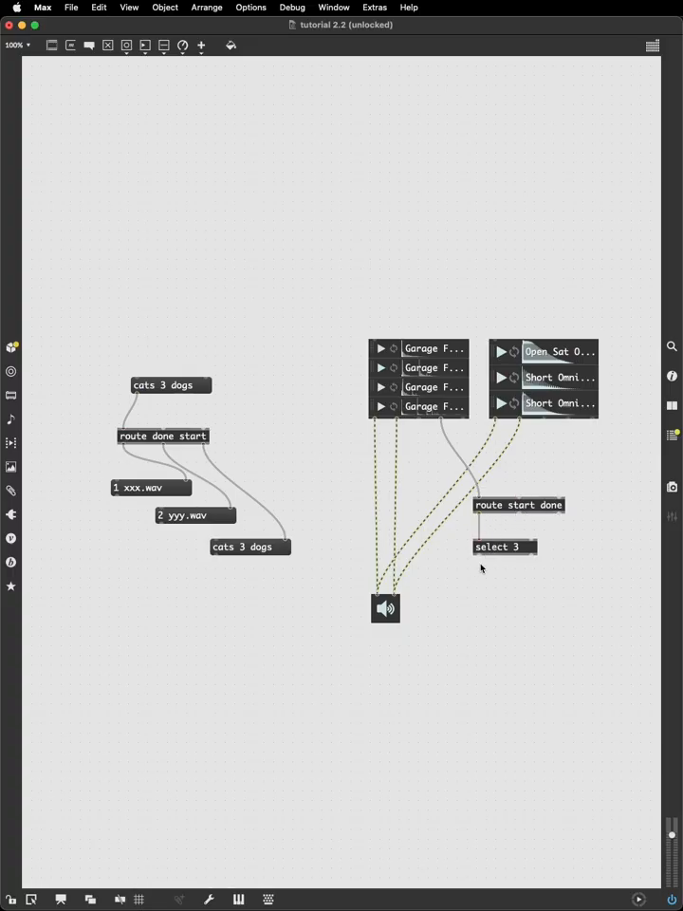
mouse_move(479, 576)
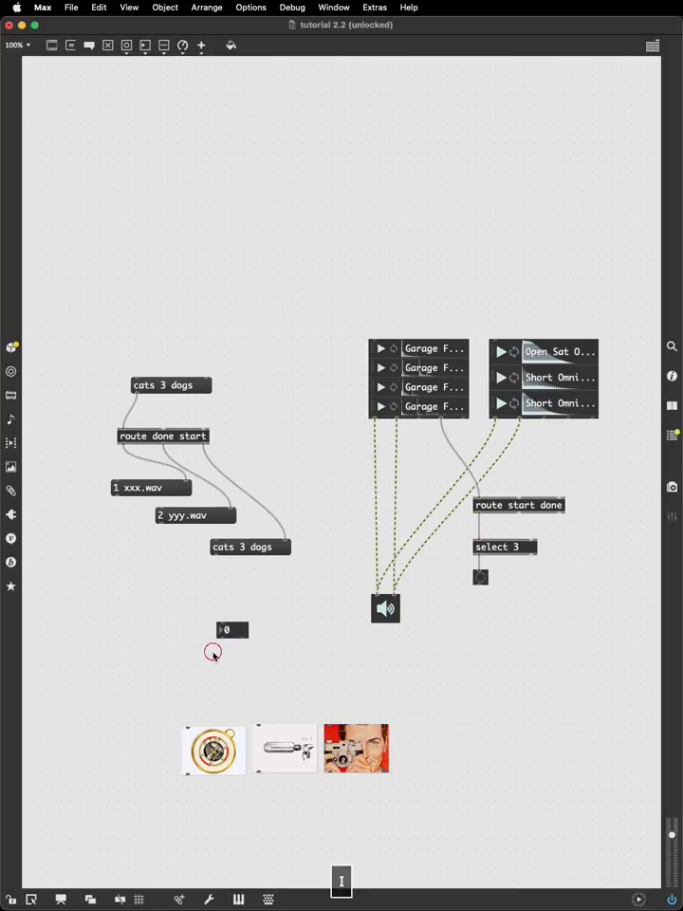
Create the 'select 1 2 3' object driving three picture bangs from a number box
type("select 1 2 3")
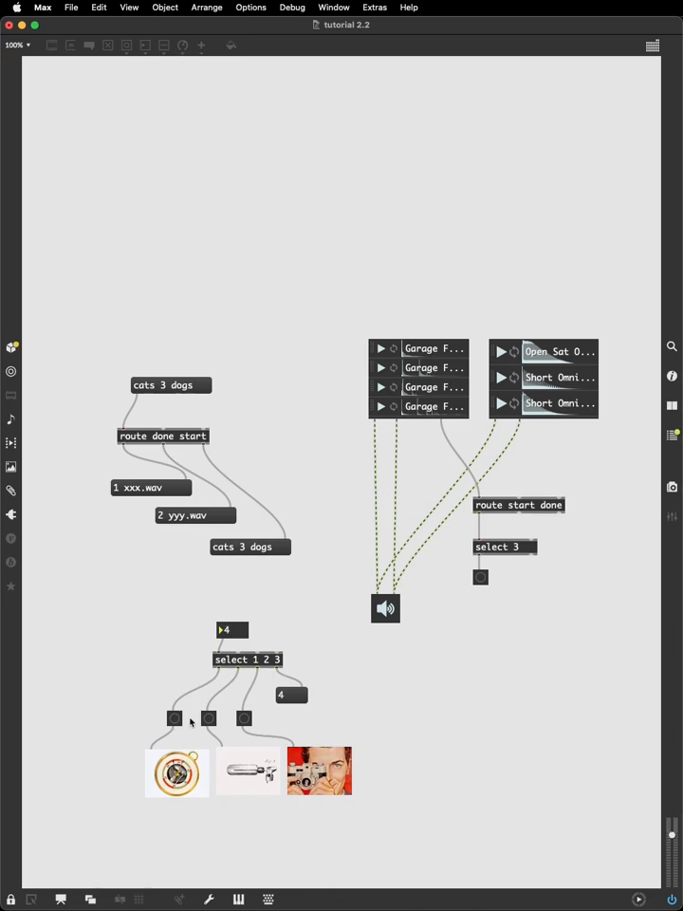
mouse_move(292, 700)
type("7 cats")
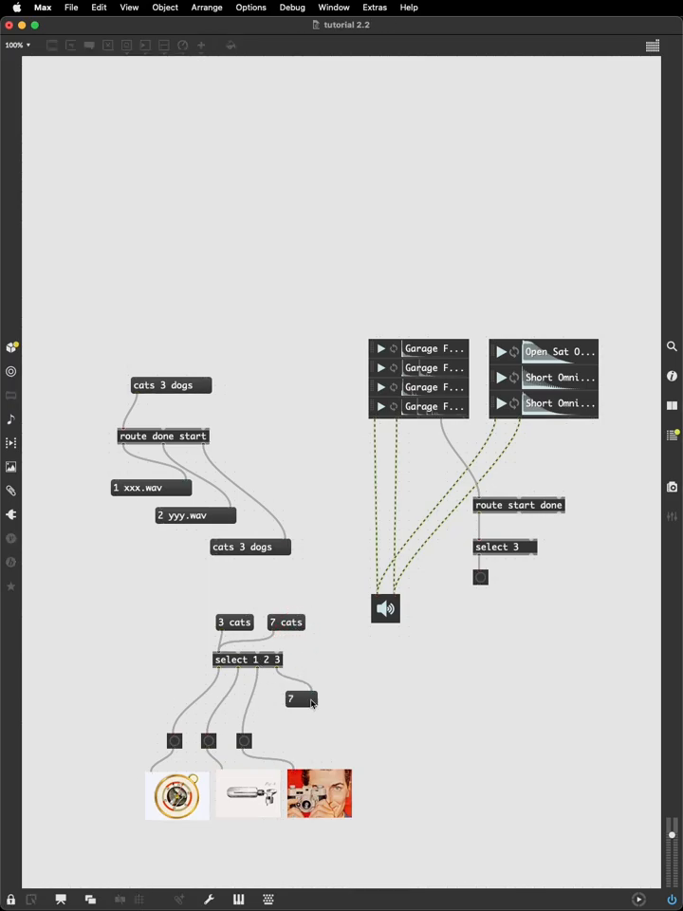
mouse_move(245, 680)
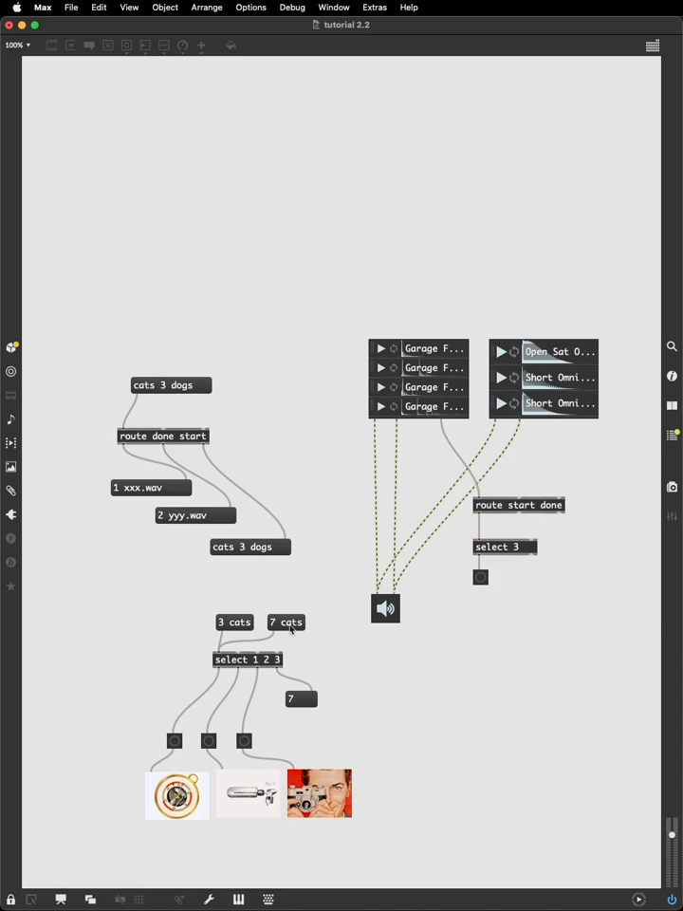
mouse_move(335, 668)
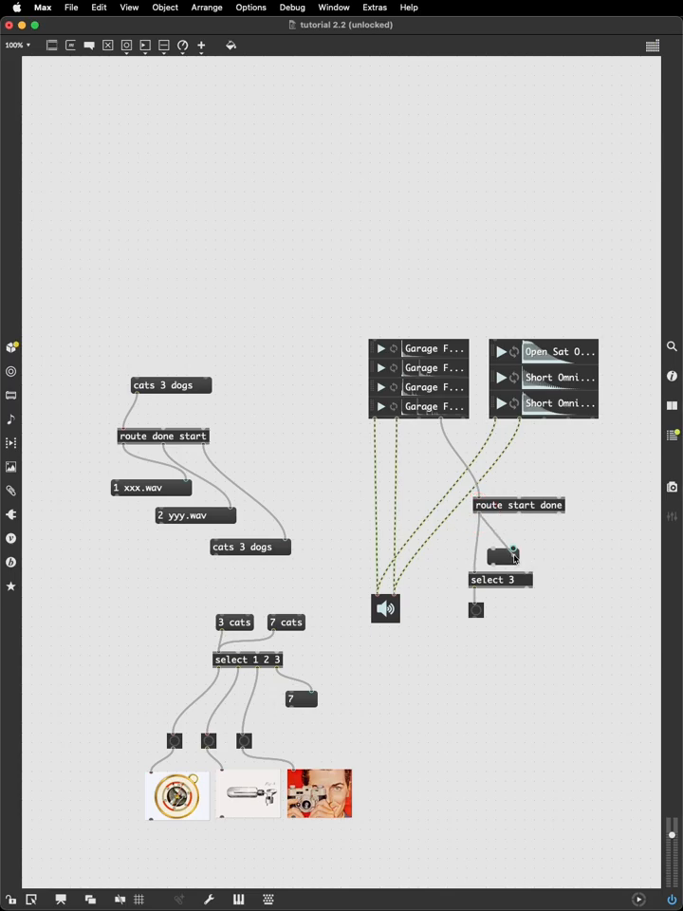
Move select 3 lower, loop select 1 2 3 messages 1 and 2 to the playlists, and play
left_click_drag(516, 557, 559, 557)
type("1 2 ")
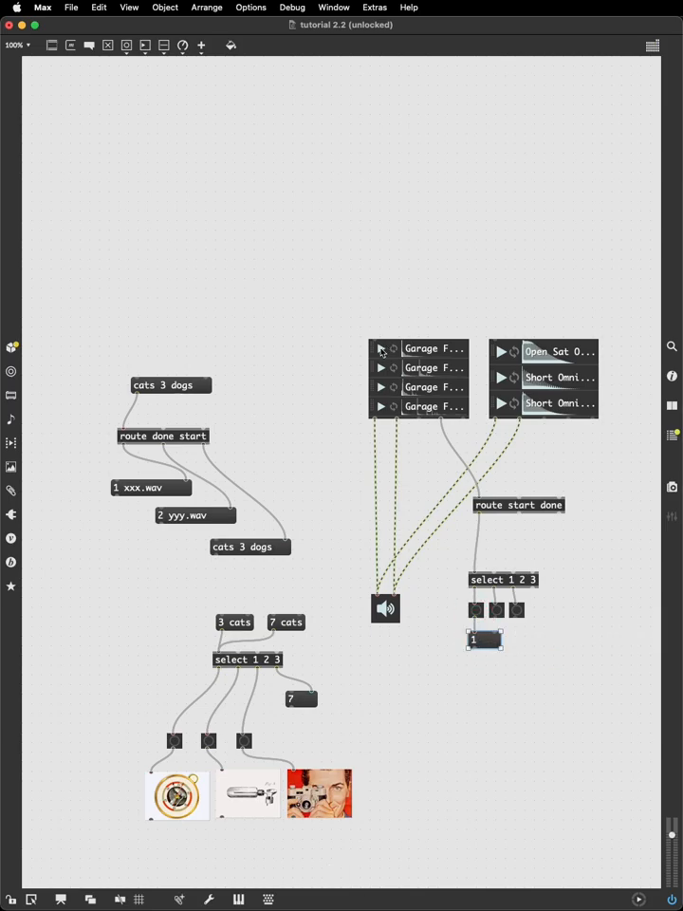
mouse_move(551, 350)
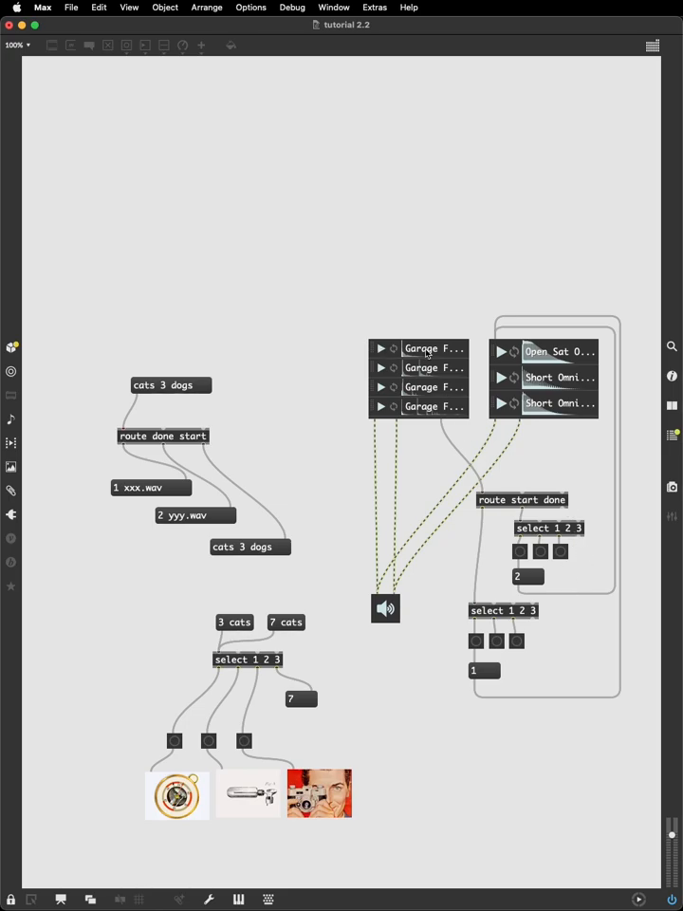
left_click(503, 610)
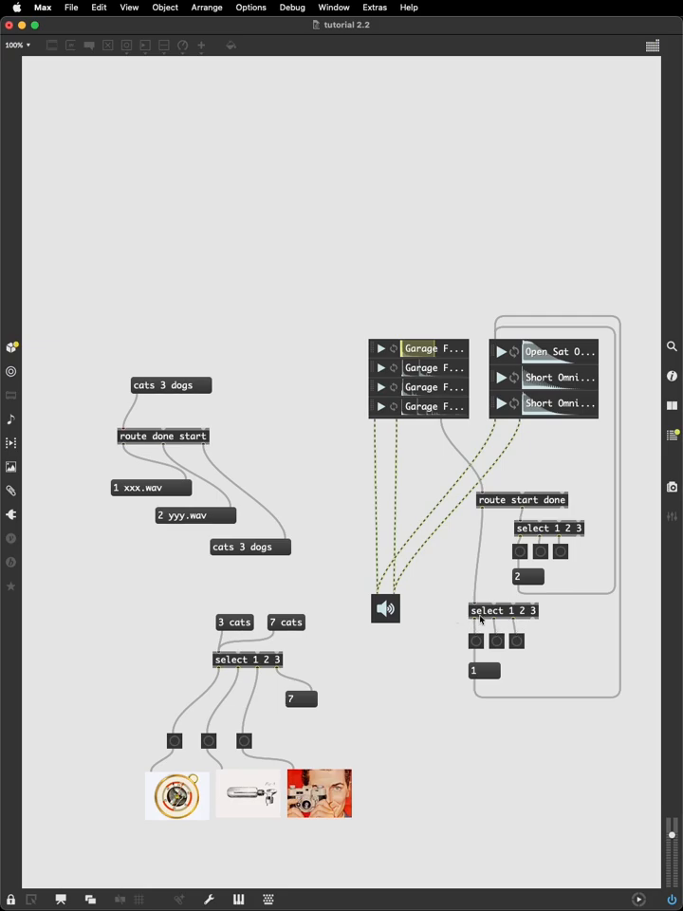
mouse_move(462, 622)
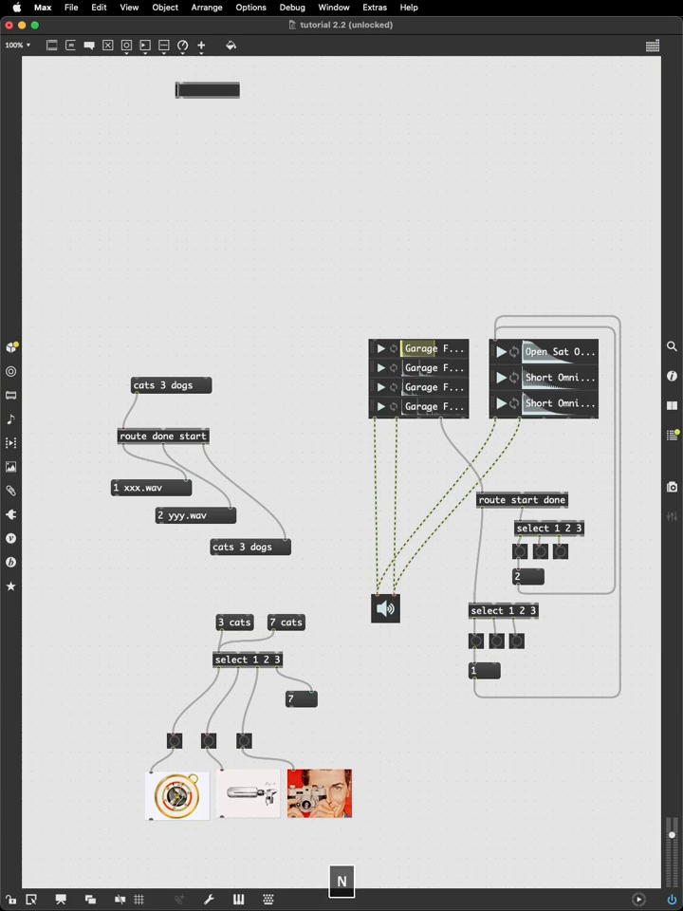
Build a bang → random 100 → < 50 chain and toss it twice
type("<")
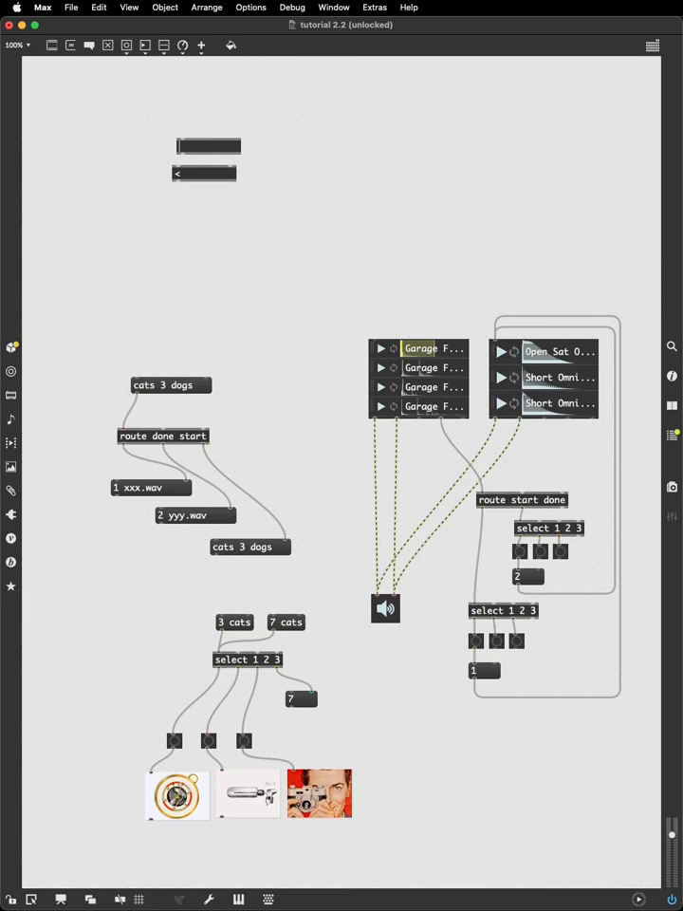
type("random 100")
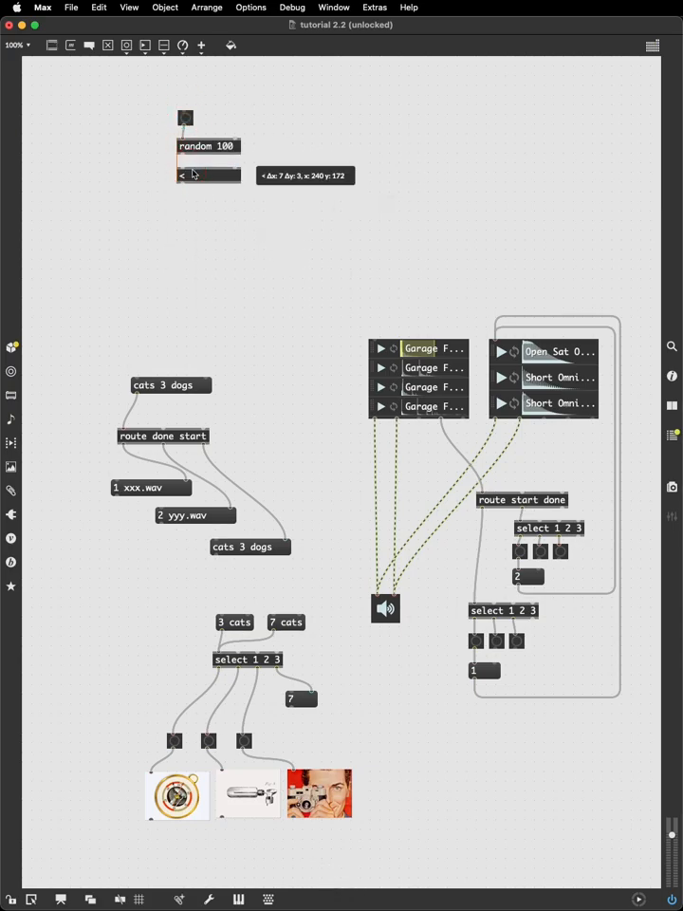
mouse_move(205, 215)
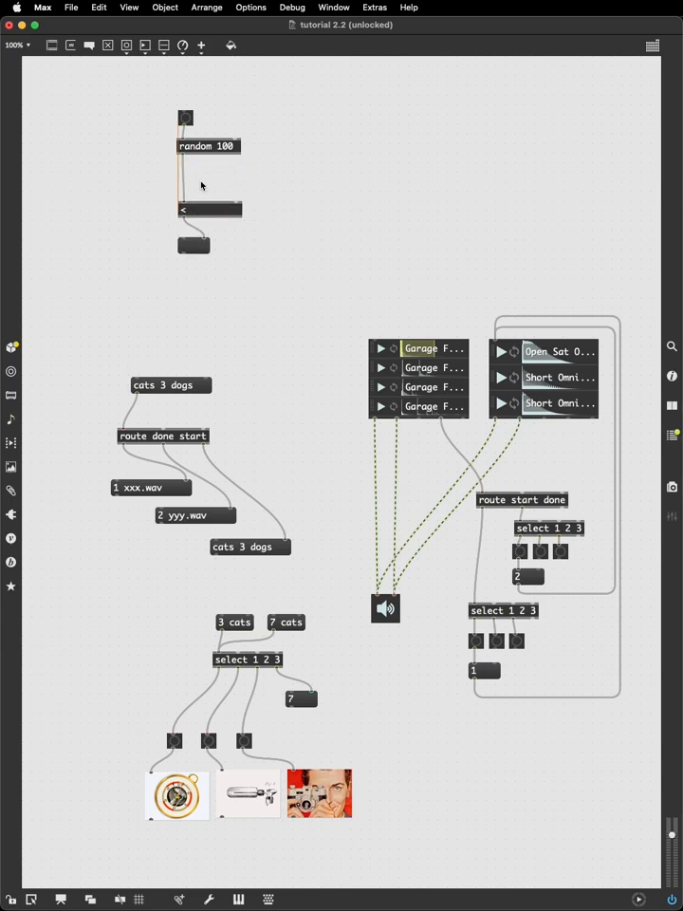
left_click_drag(218, 185, 187, 178)
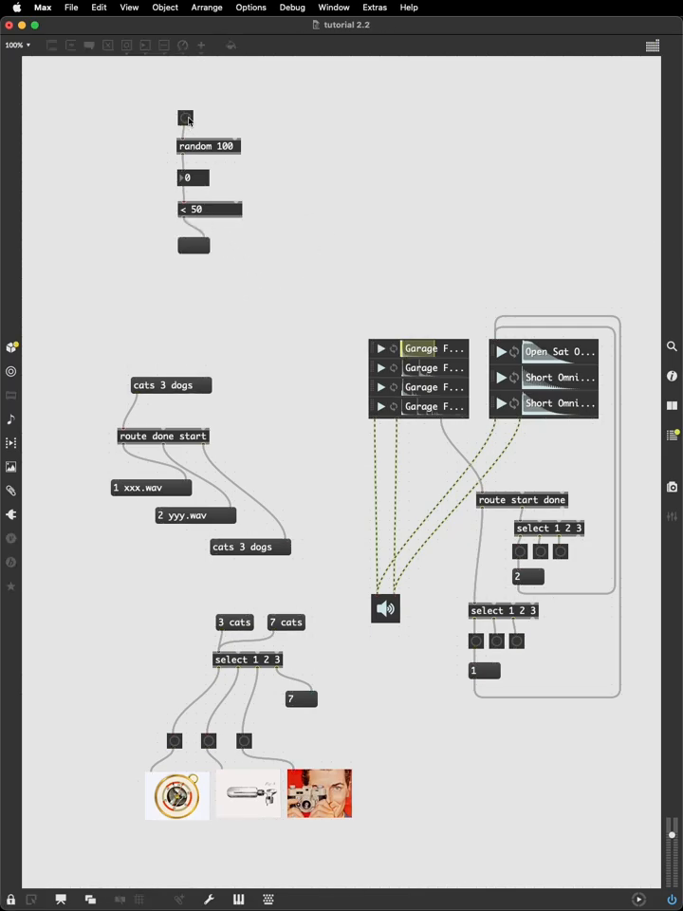
left_click(185, 117)
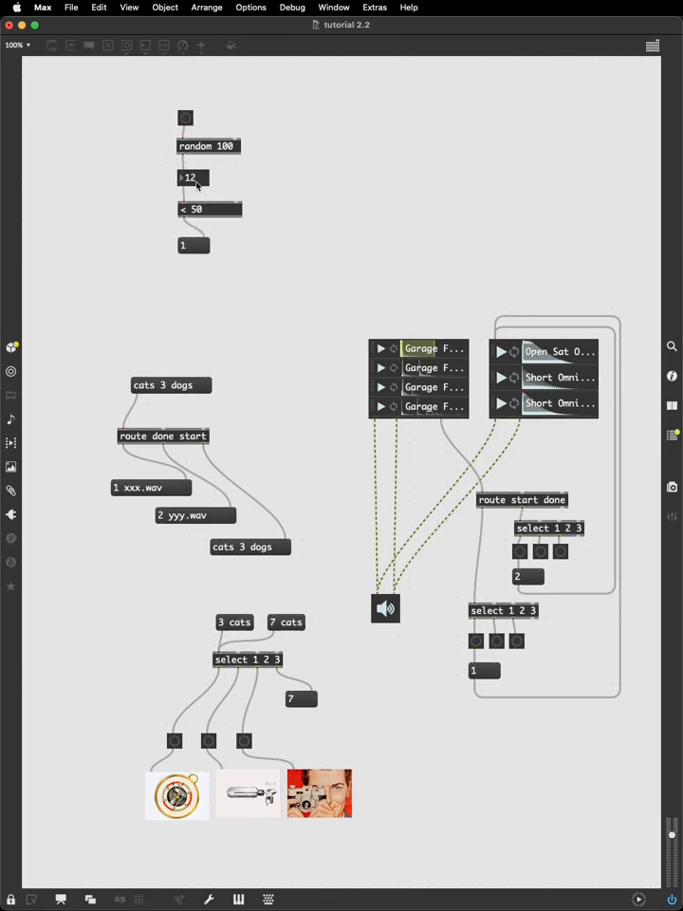
mouse_move(187, 257)
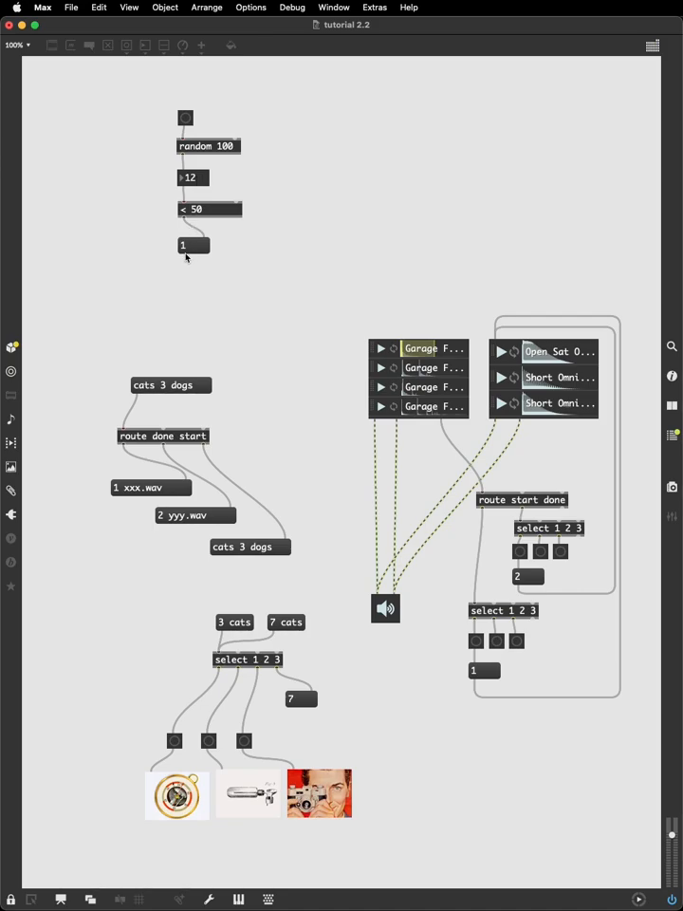
left_click(185, 118)
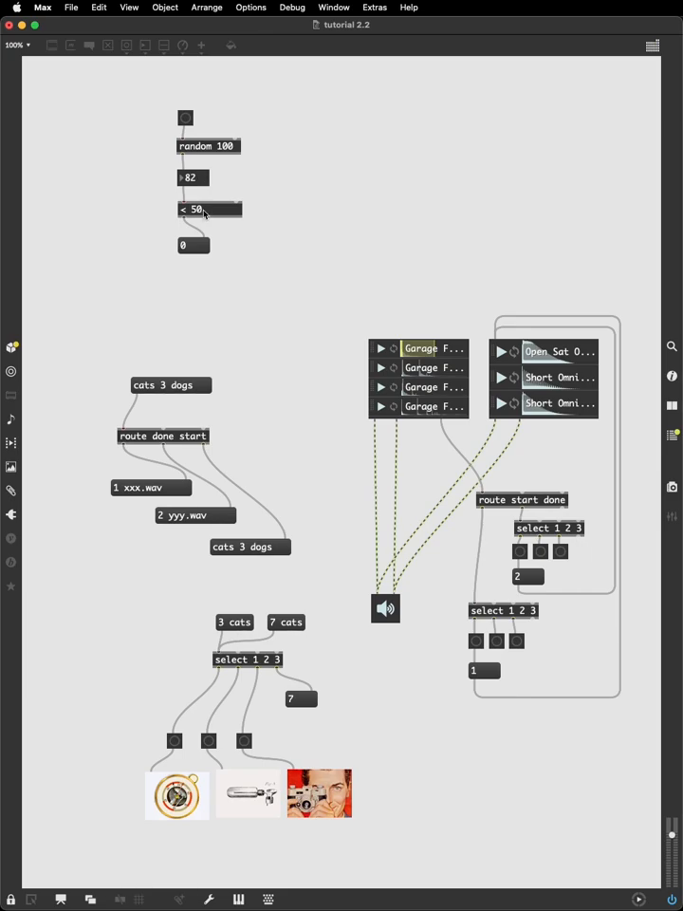
mouse_move(194, 263)
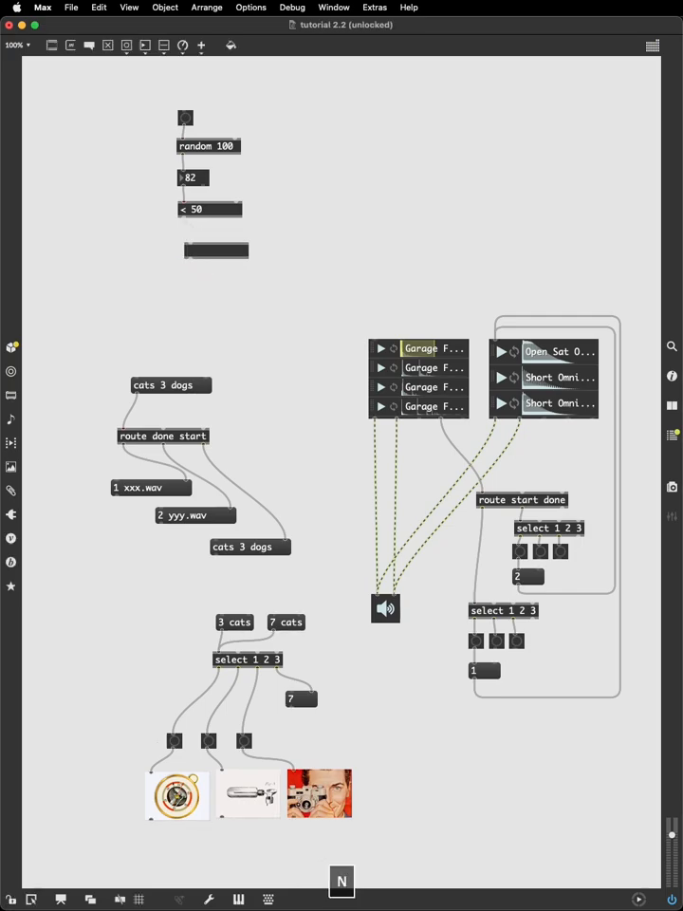
Add 'select 1 0' after the < 50 result and run another coin toss
type("see")
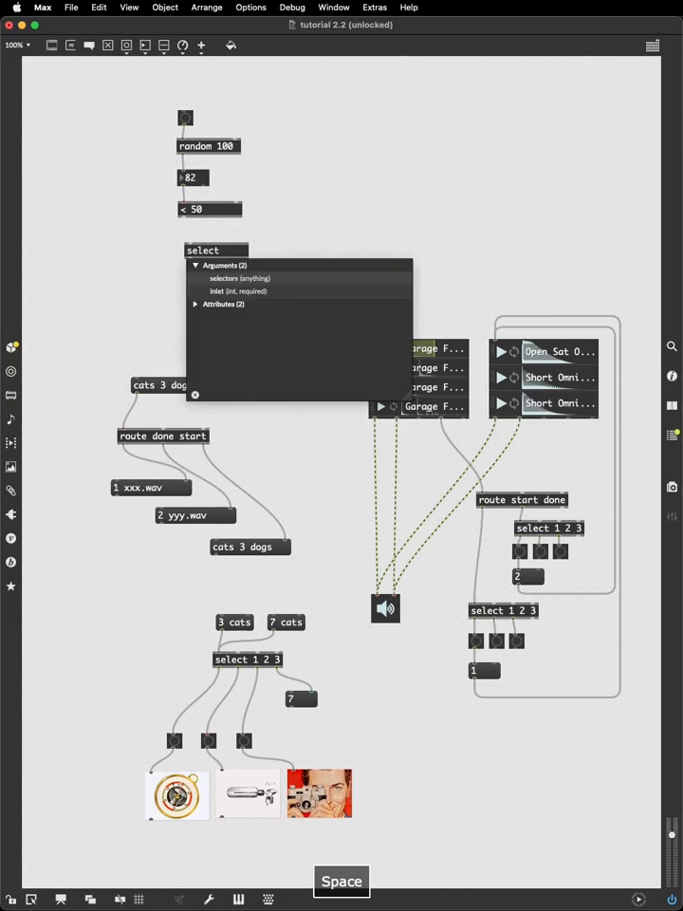
type("1 0")
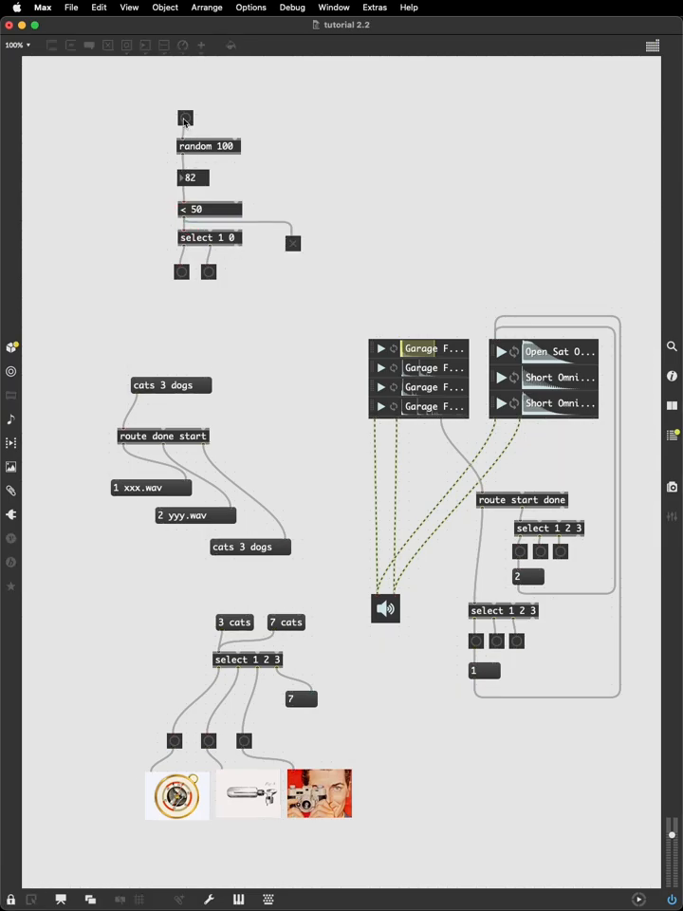
left_click(185, 117)
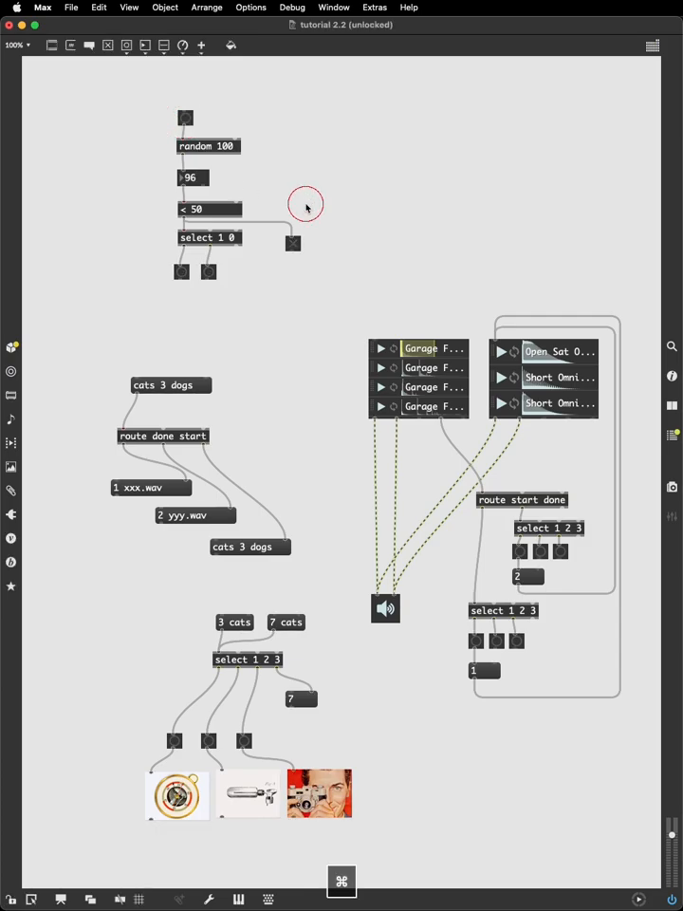
mouse_move(349, 263)
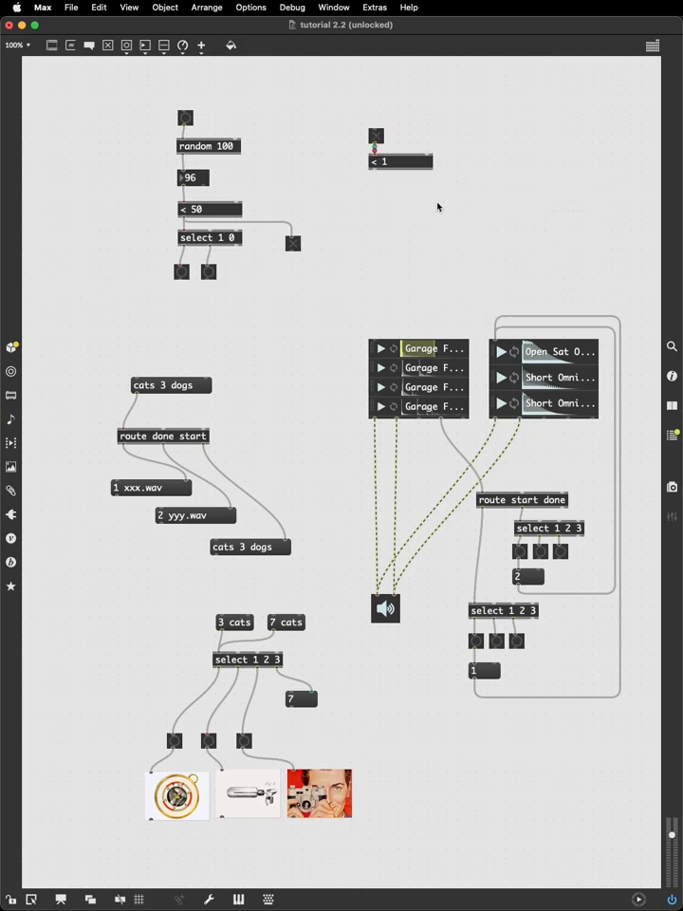
Wire a toggle through < 1 into a second toggle and test the inversion
left_click_drag(376, 136, 378, 135)
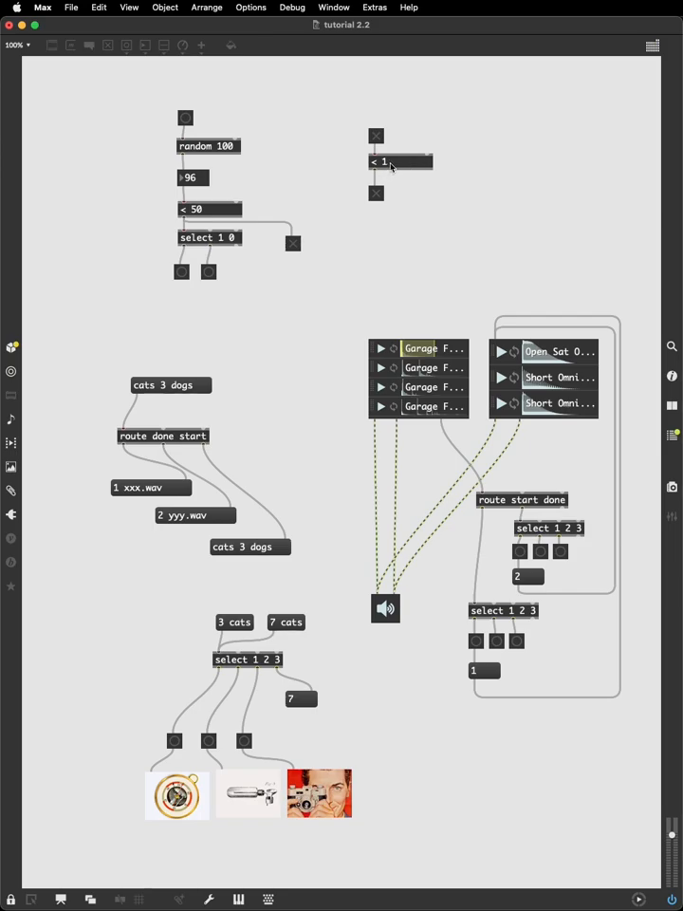
mouse_move(378, 193)
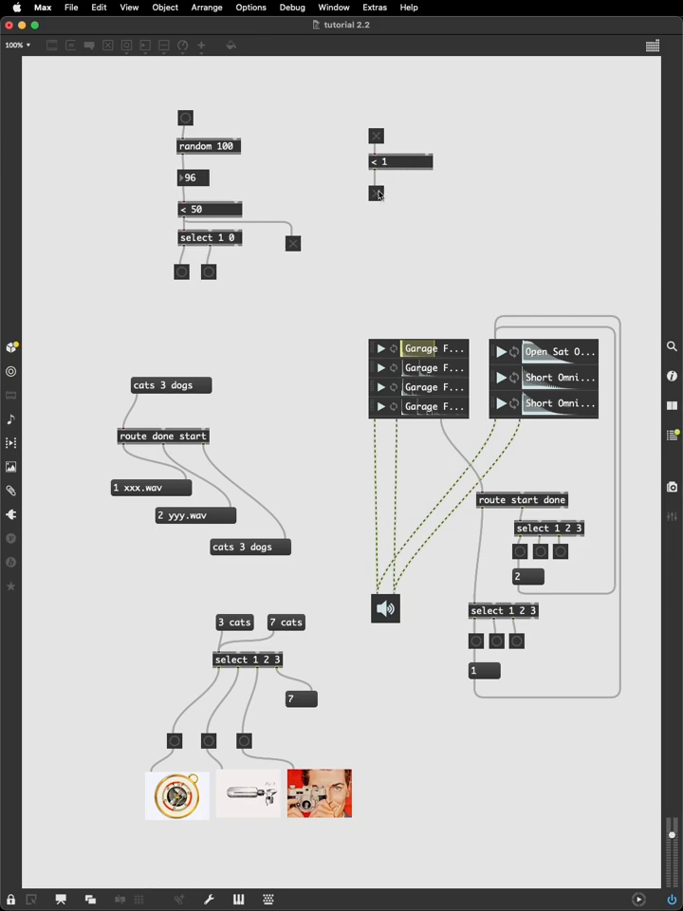
mouse_move(398, 135)
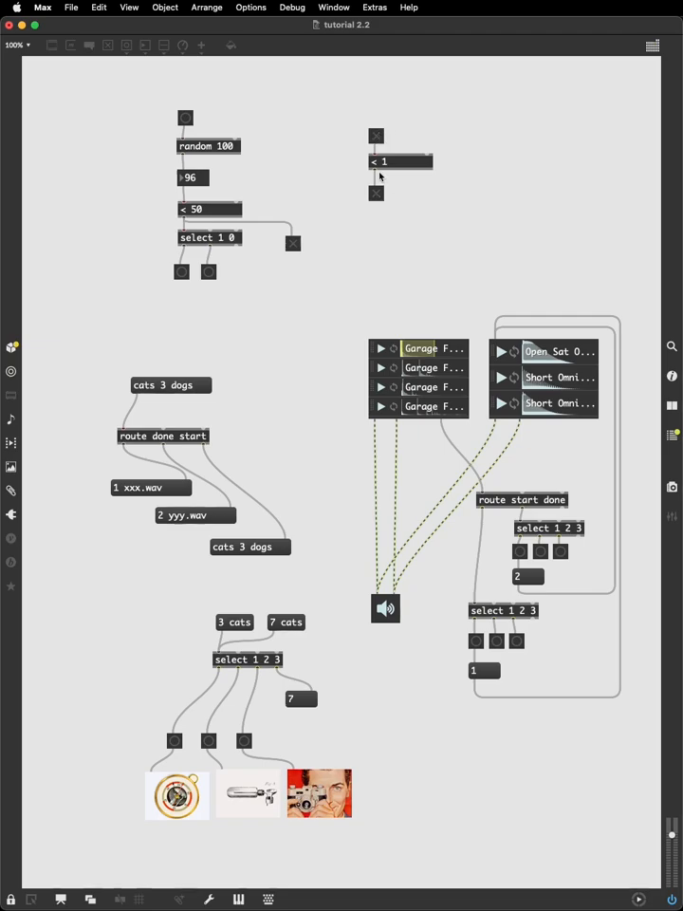
mouse_move(392, 159)
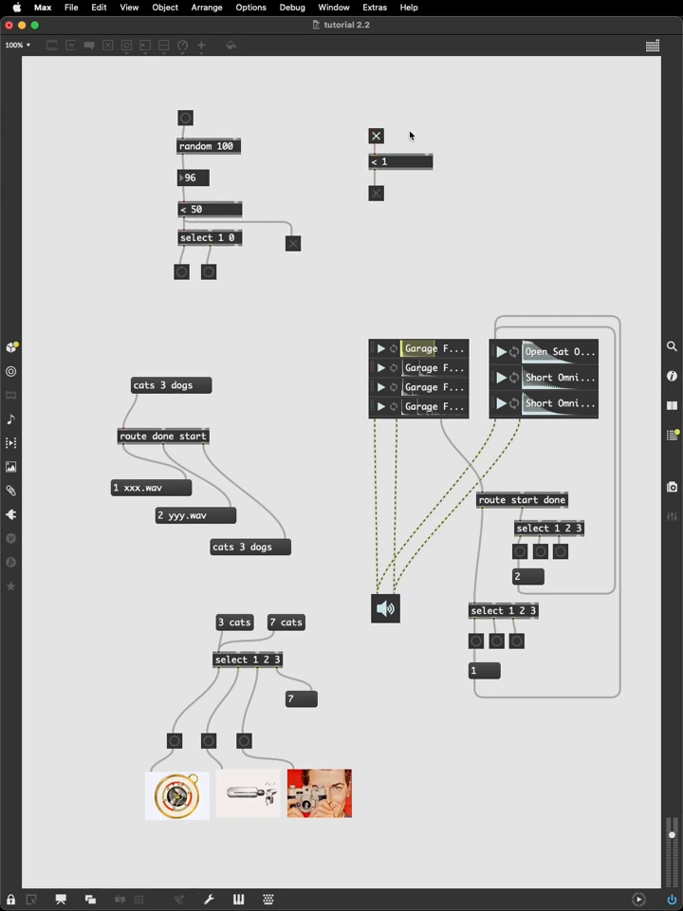
left_click(376, 136)
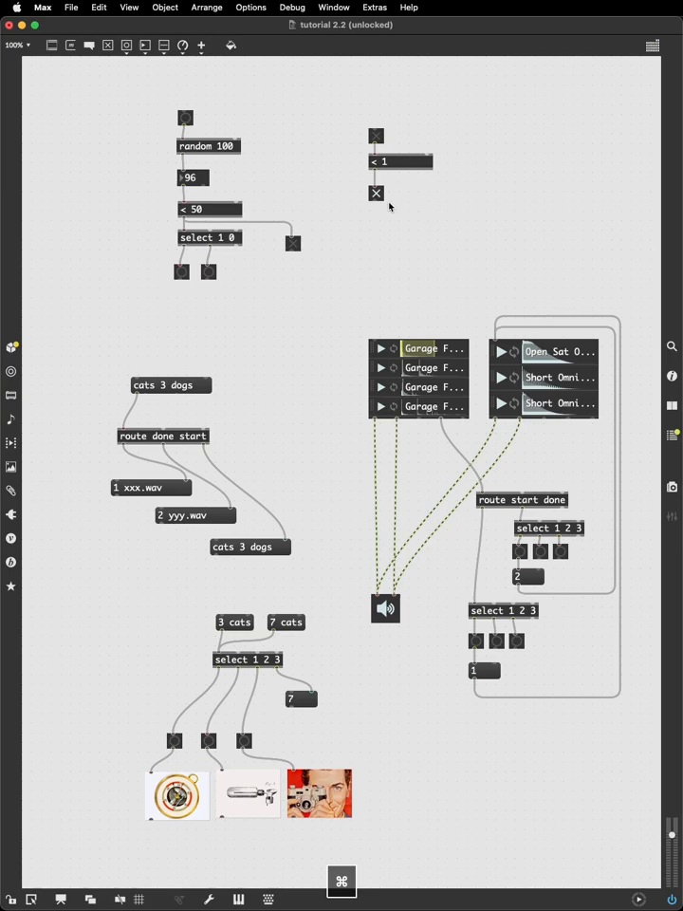
mouse_move(377, 198)
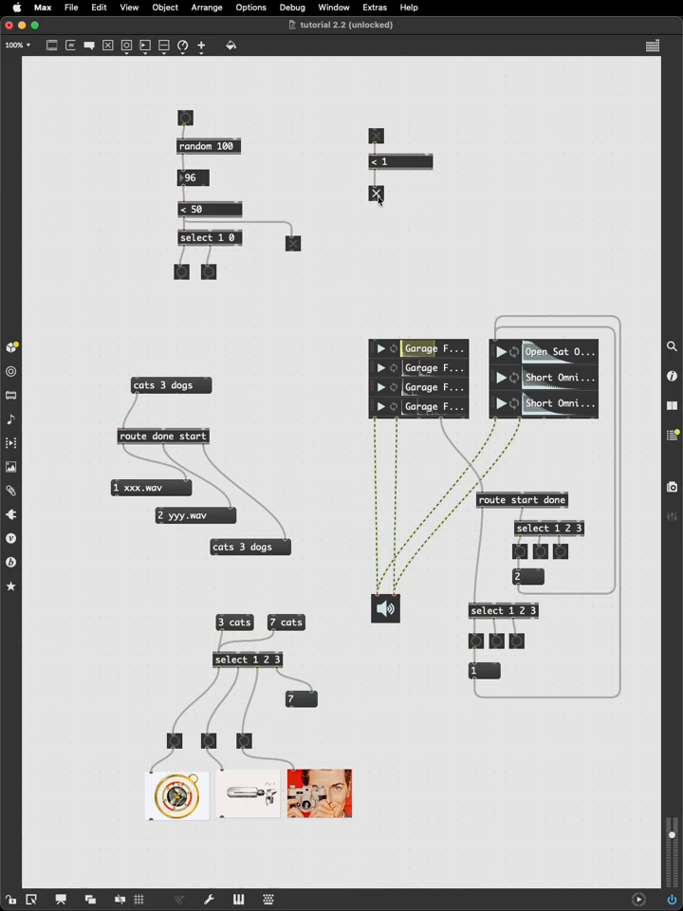
left_click_drag(375, 194, 476, 136)
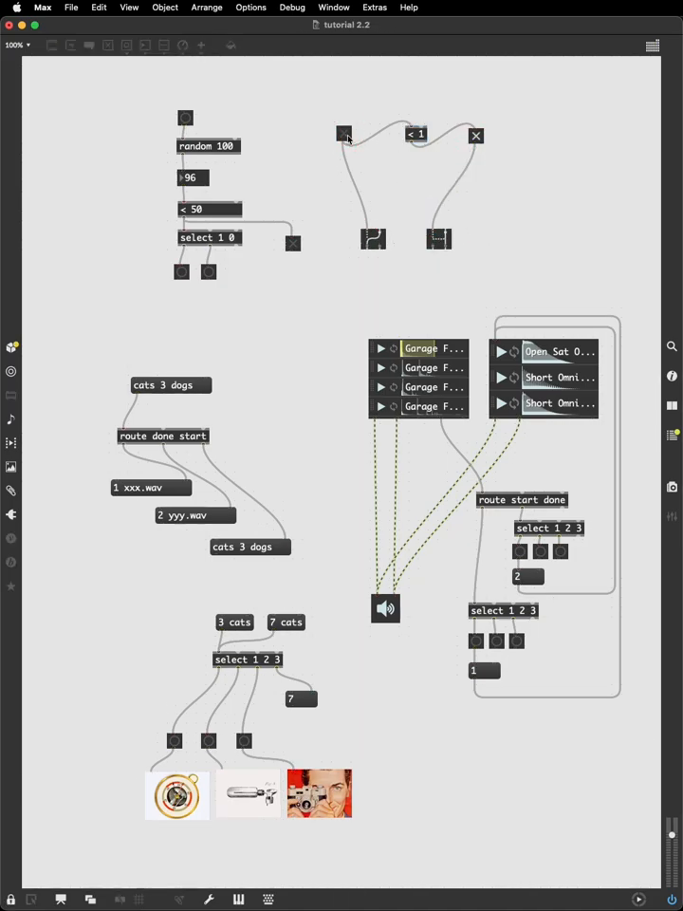
Turn on the left toggle to test the two opposite-routed switch objects
left_click(345, 134)
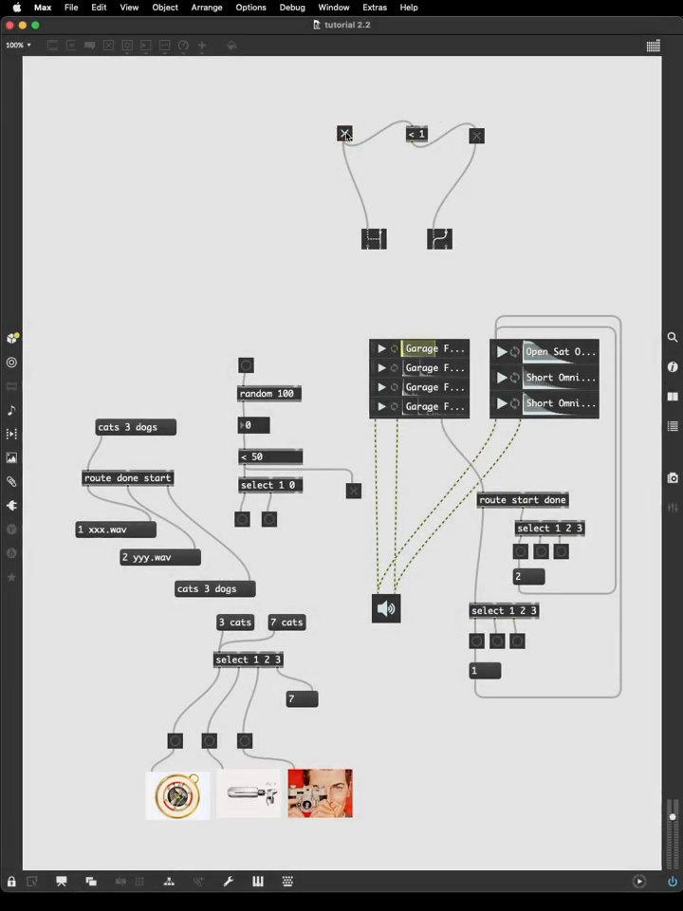
Add two clip players with different videos, each patched into one gswitch inlet
left_click(344, 133)
type("p")
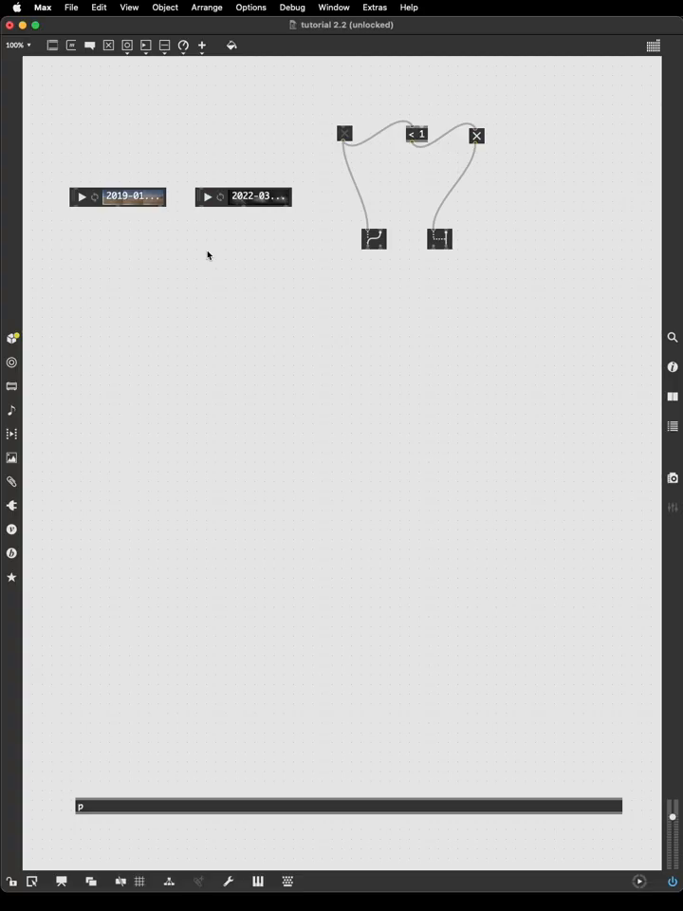
mouse_move(251, 260)
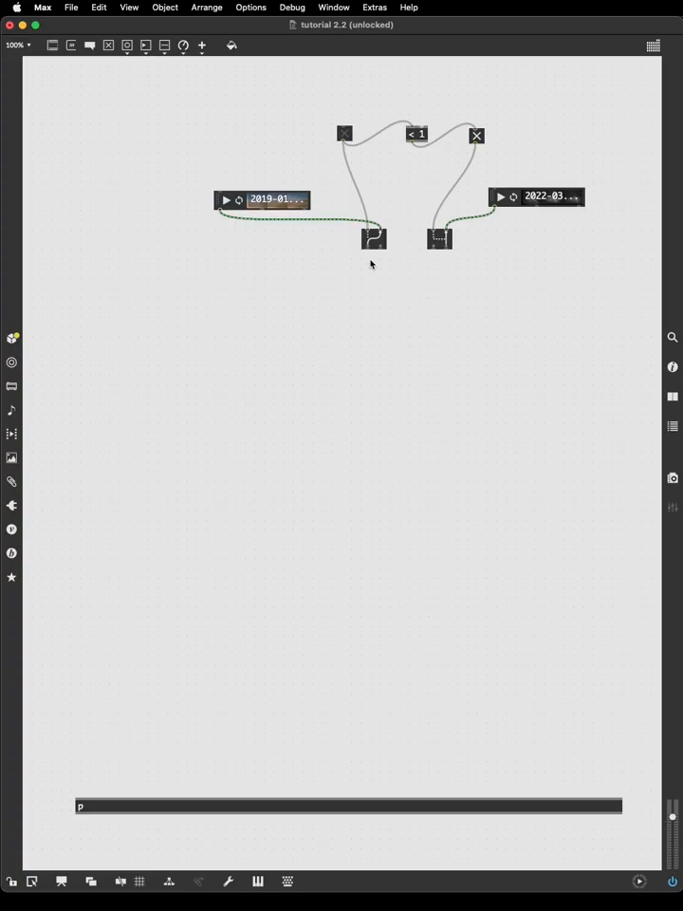
mouse_move(328, 301)
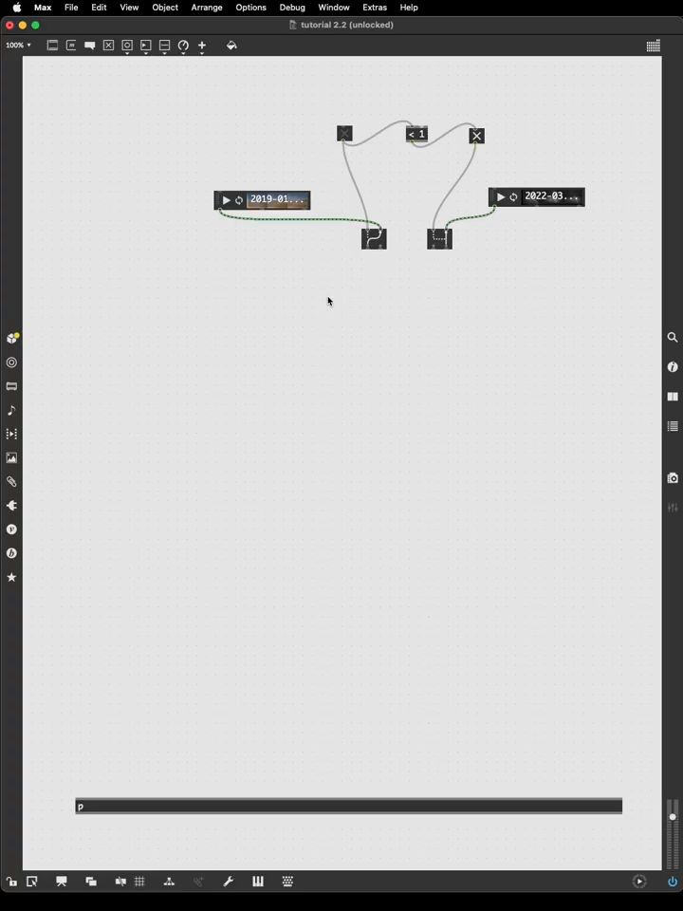
Create a jit.world object and lock the patch for testing
type("jit.world")
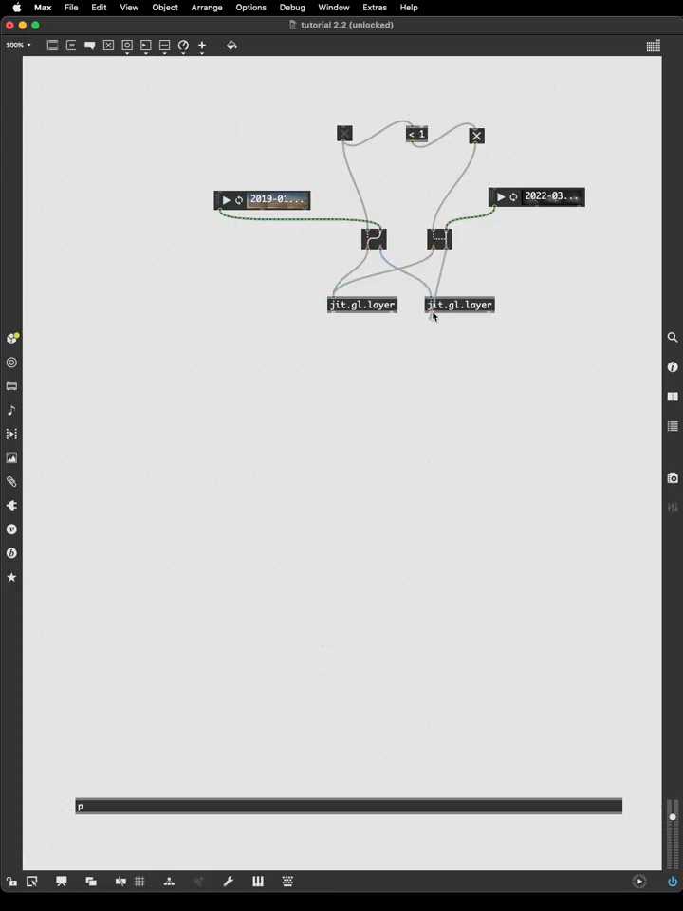
left_click(466, 305)
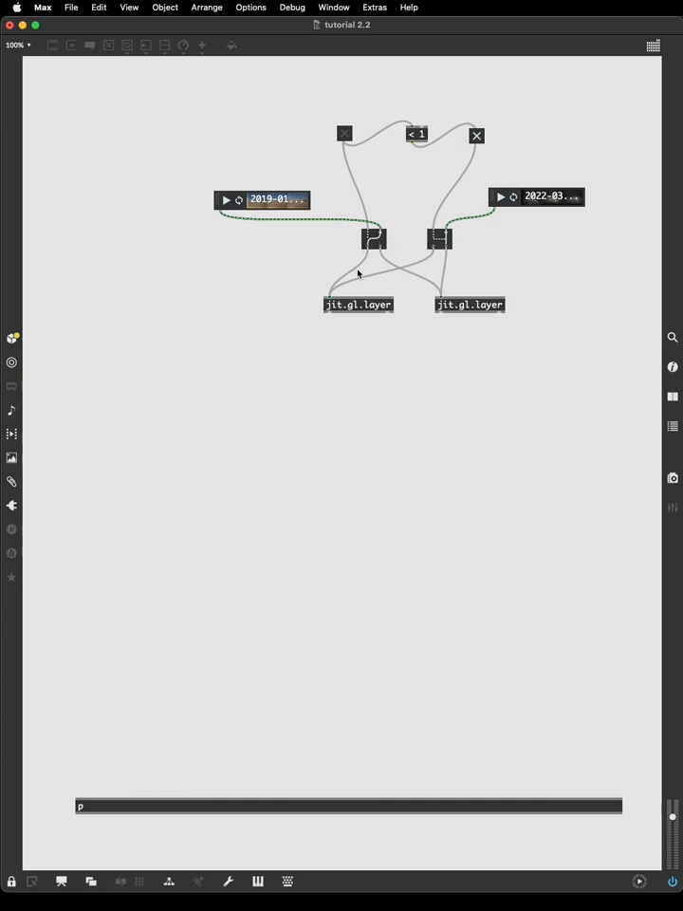
mouse_move(347, 297)
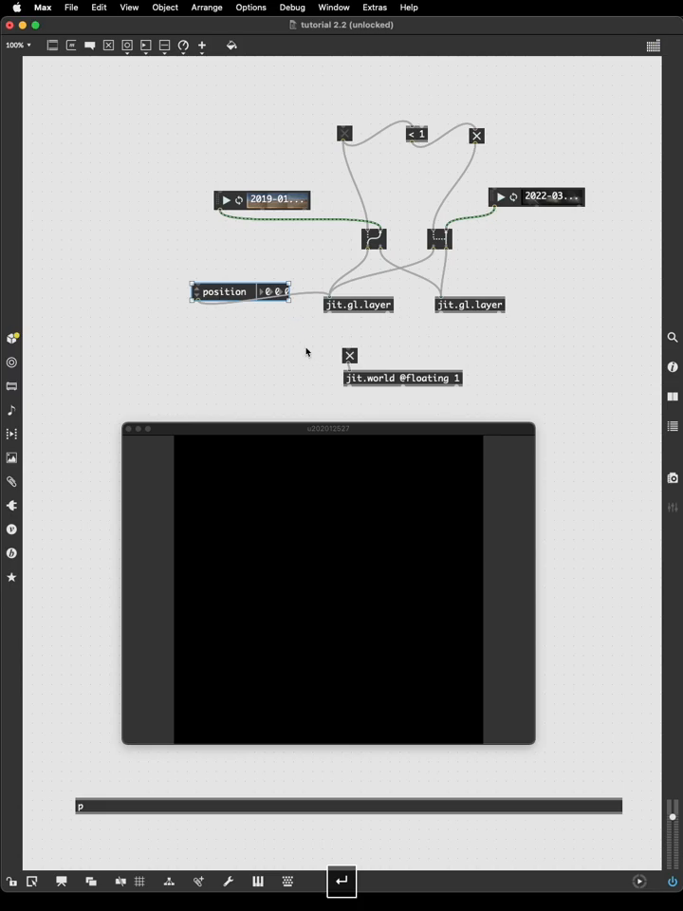
mouse_move(292, 304)
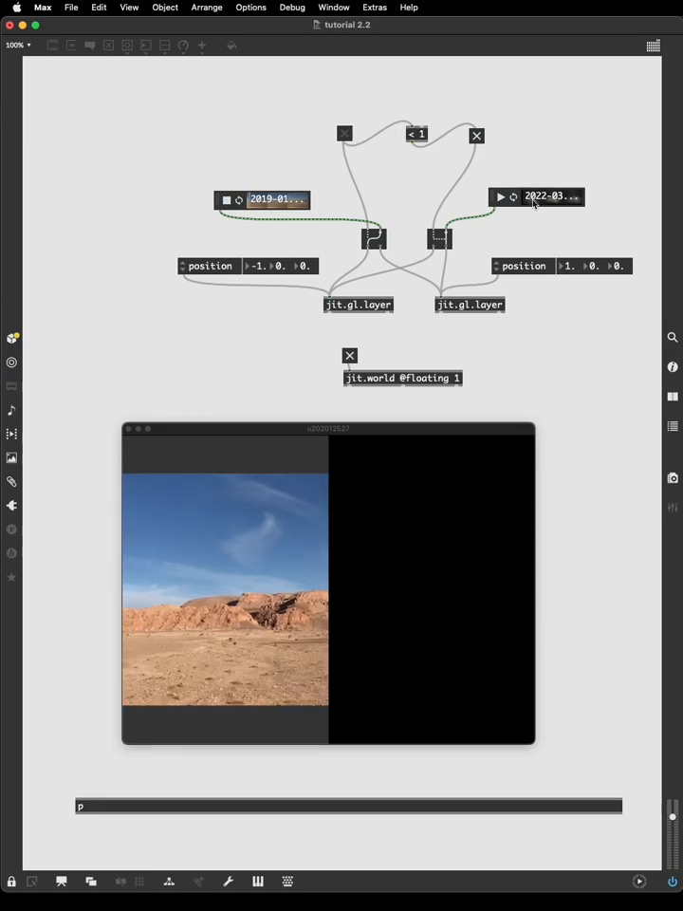
Start the second clip playing, then flip the coin-toss toggle twice to swap the clips
left_click(501, 196)
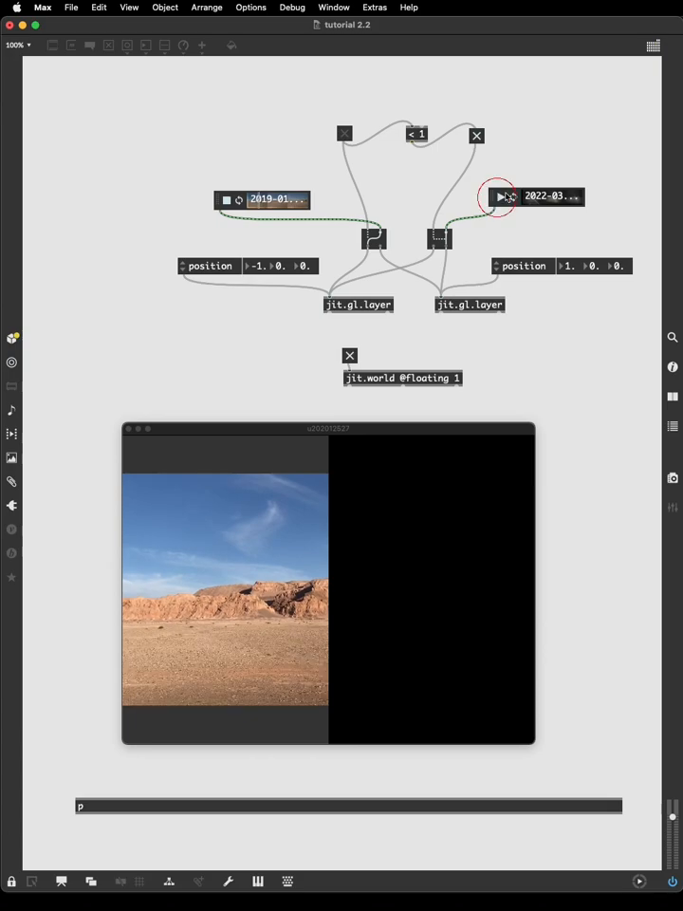
left_click(500, 197)
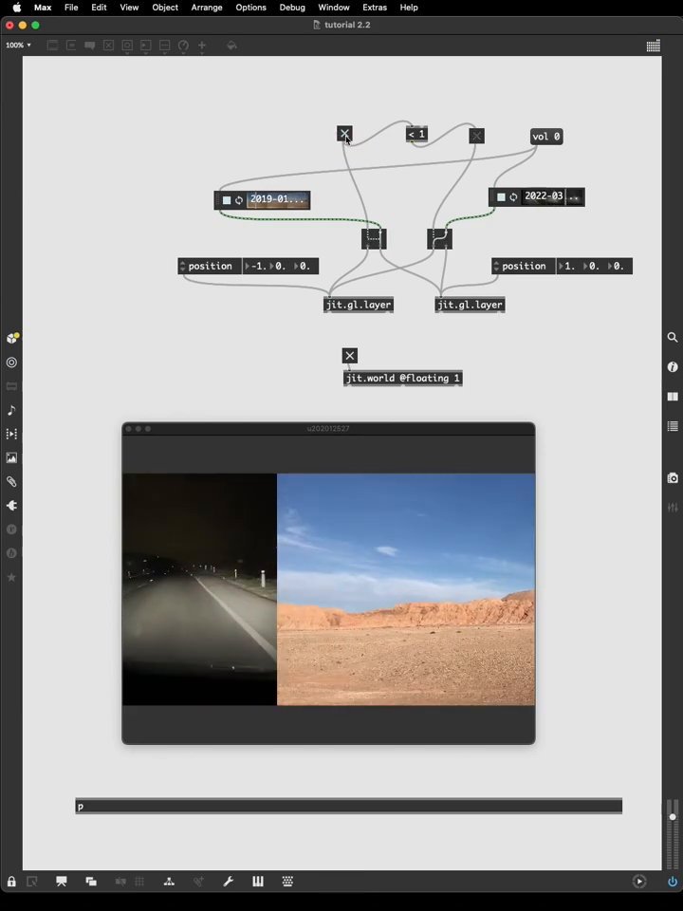
left_click(345, 134)
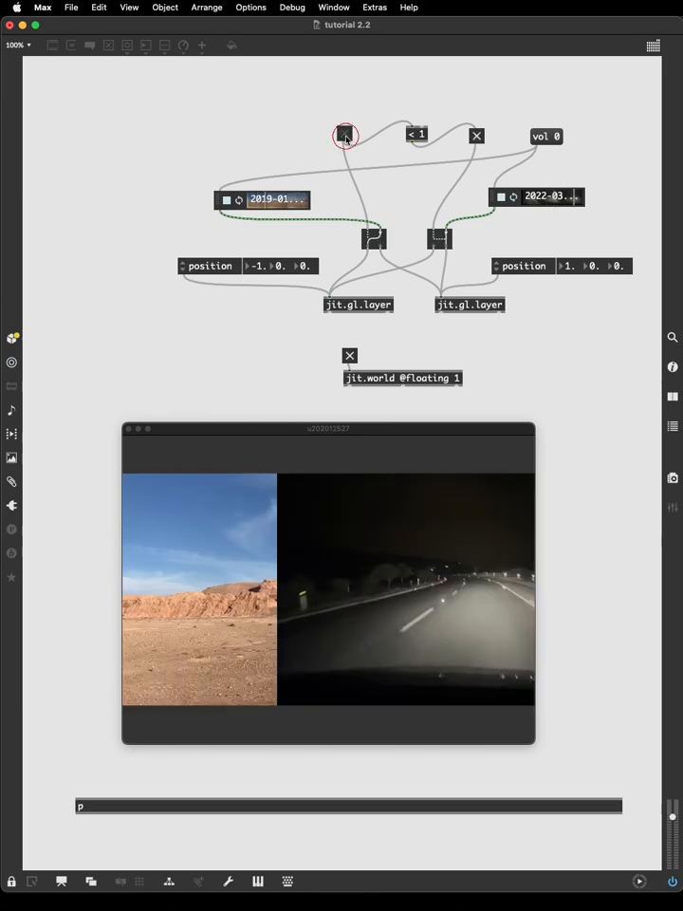
left_click(344, 134)
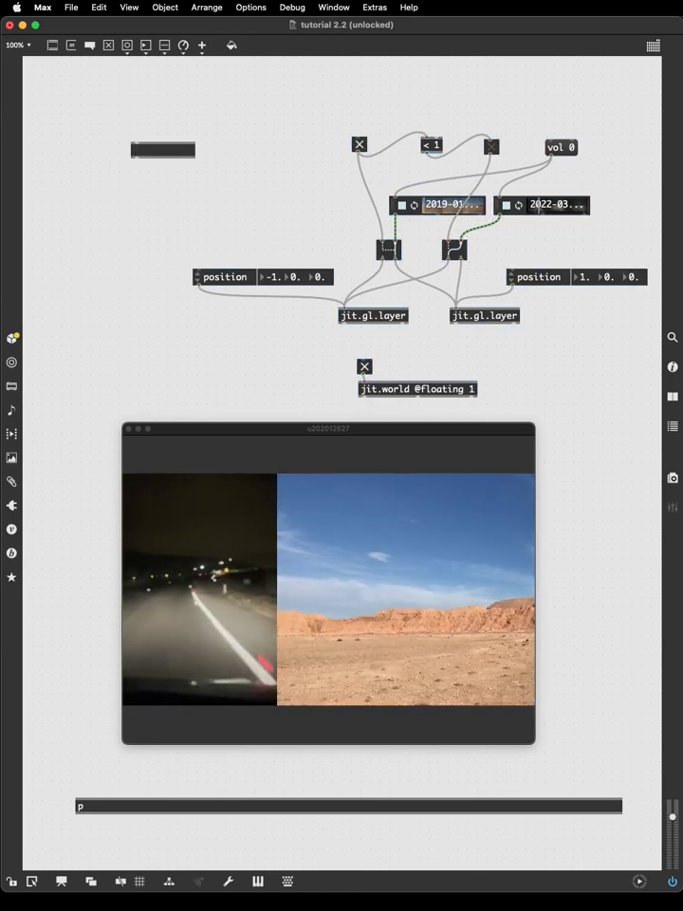
Create a delay 1000 object and a pipe object with a 1000 argument
type("delay")
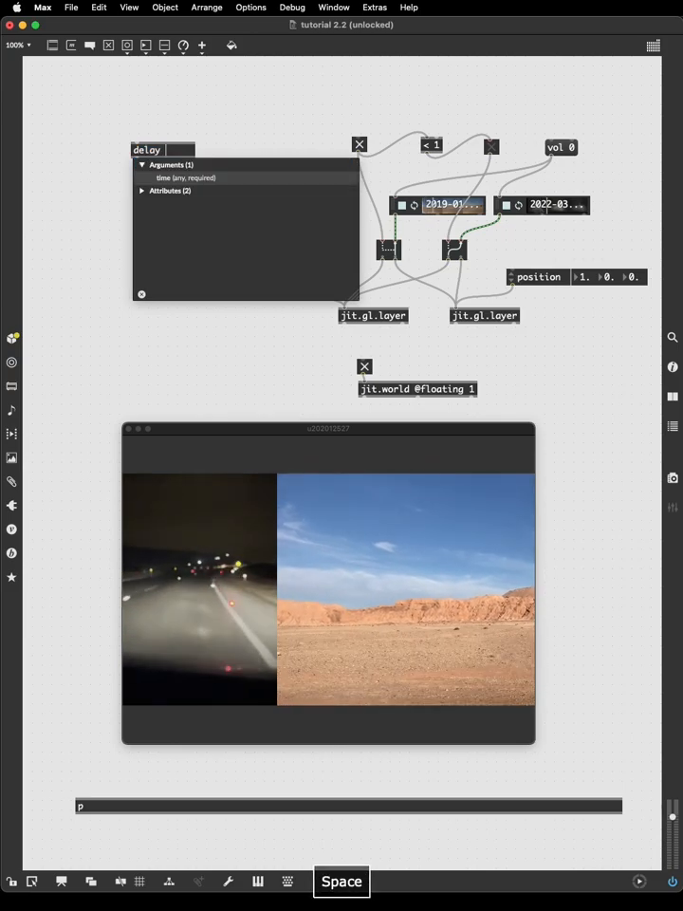
type("1000")
type("pipe")
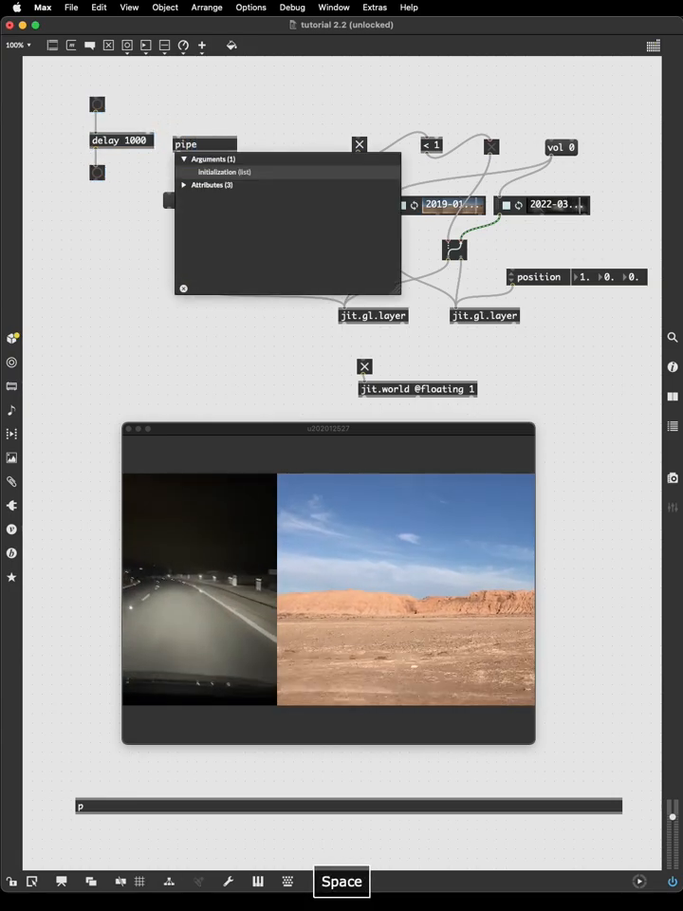
type("1000")
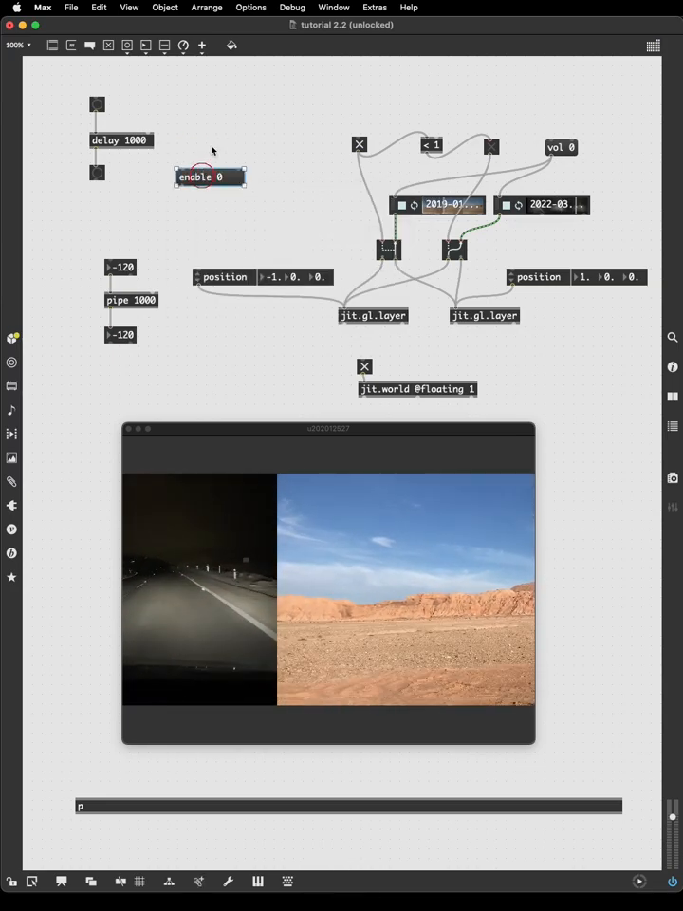
Place the enable 0 message, wire the enable messages to the left layer, and send enable 1
left_click_drag(209, 177, 220, 104)
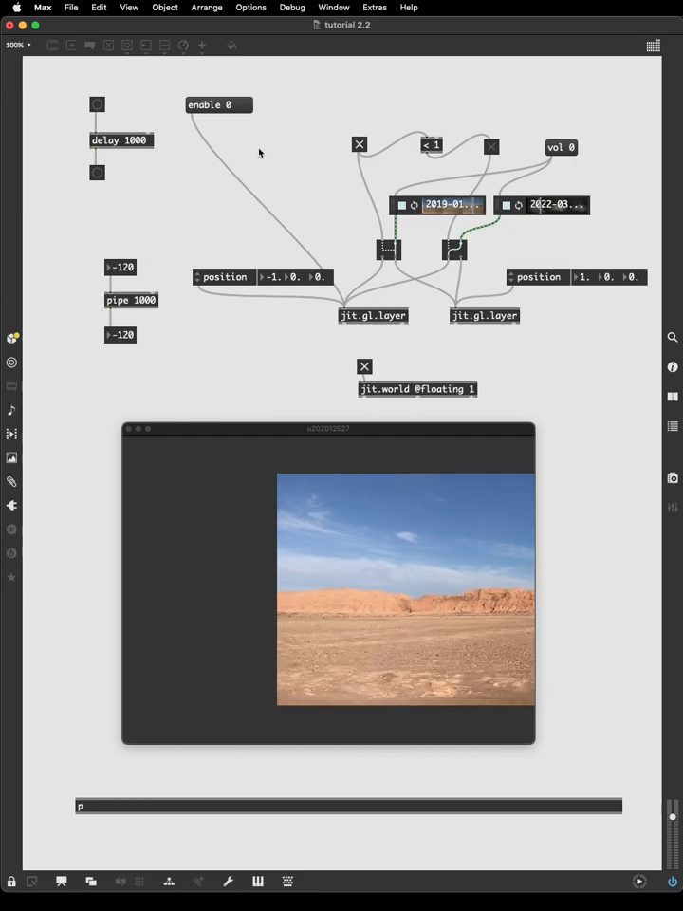
left_click(218, 104)
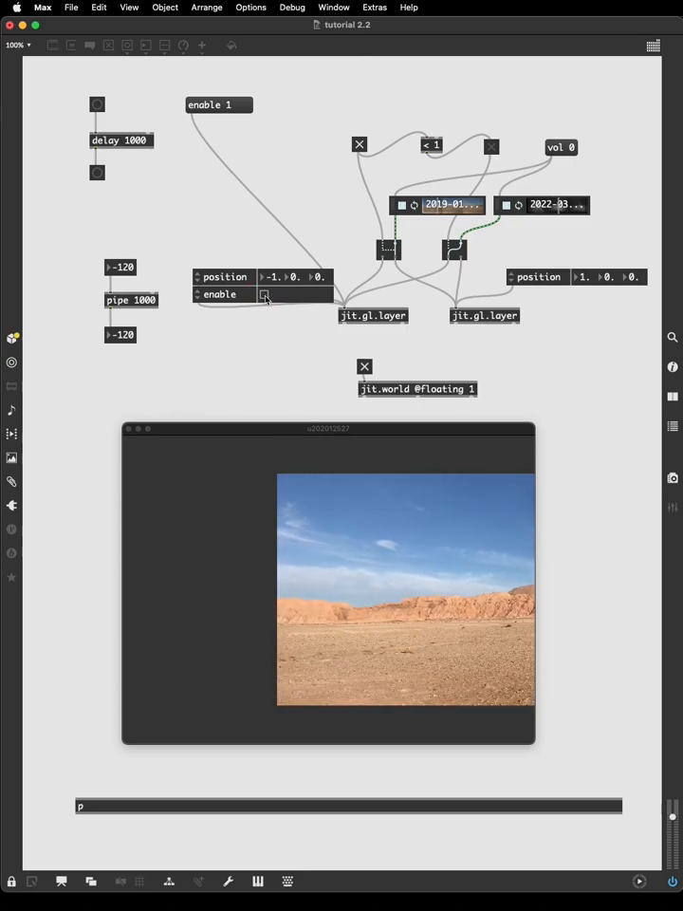
left_click(264, 294)
type("0")
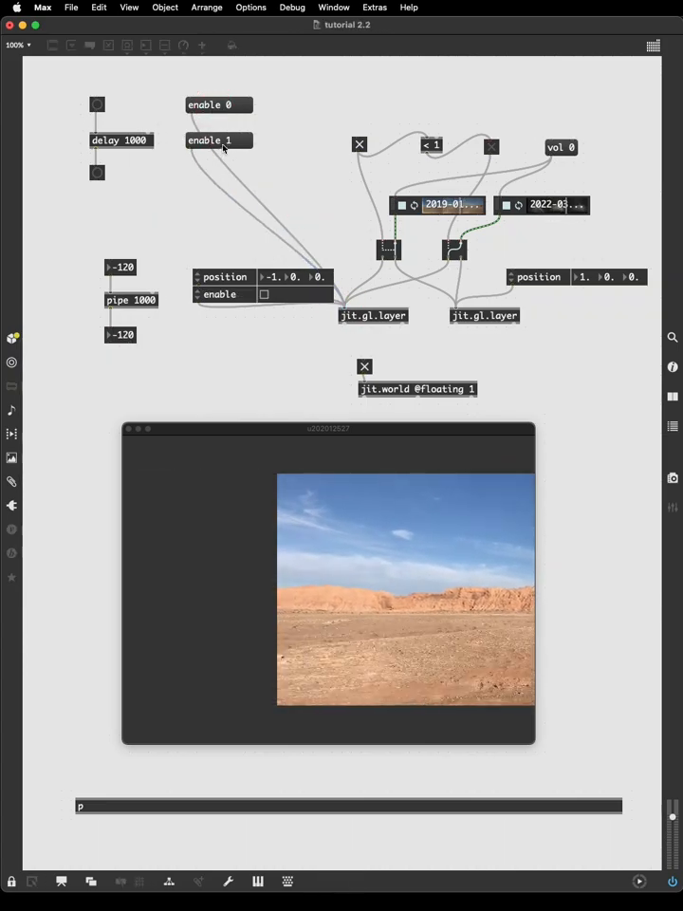
left_click(264, 295)
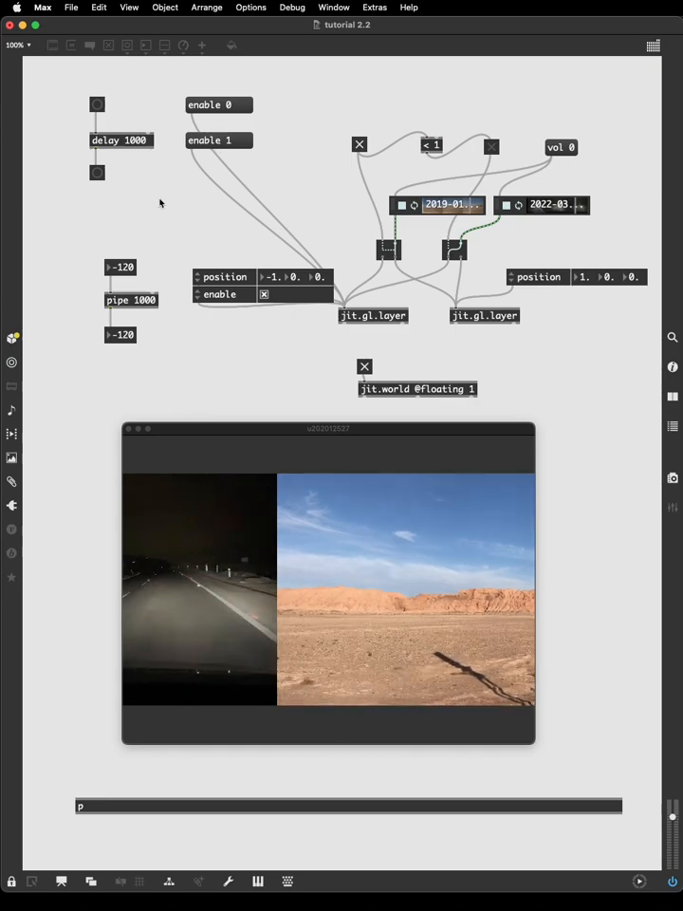
left_click(220, 141)
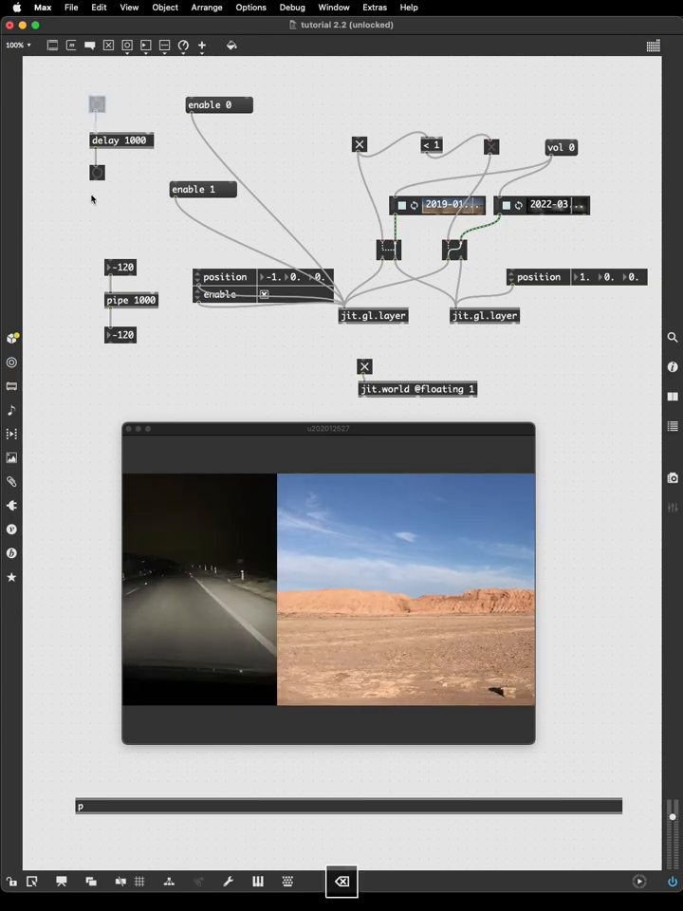
Arrange an enable 0 → delay 1000 → enable 1 chain, lock, and test with enable 0
left_click_drag(120, 140, 182, 158)
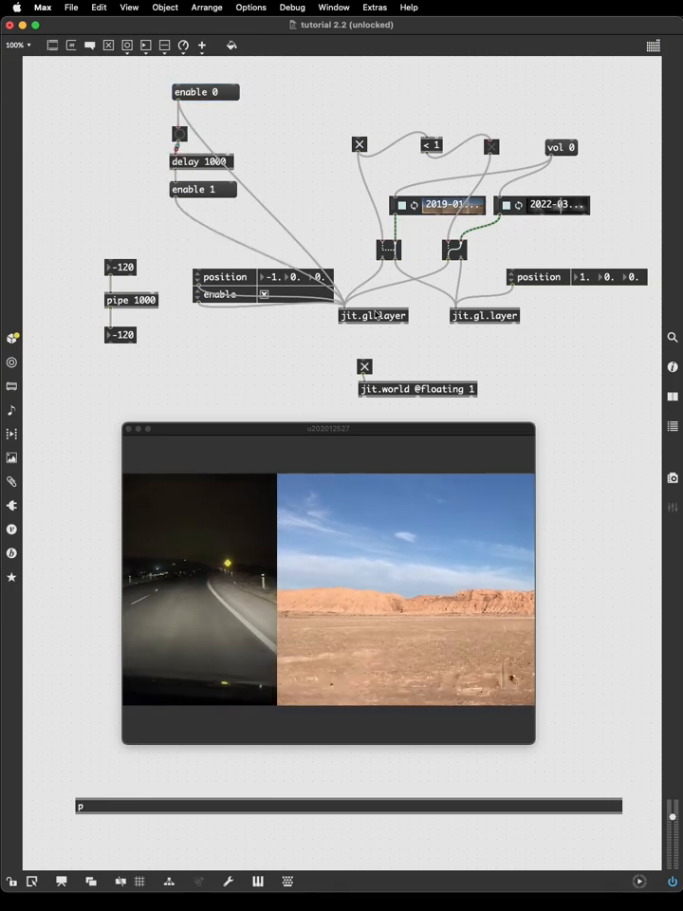
left_click(178, 129)
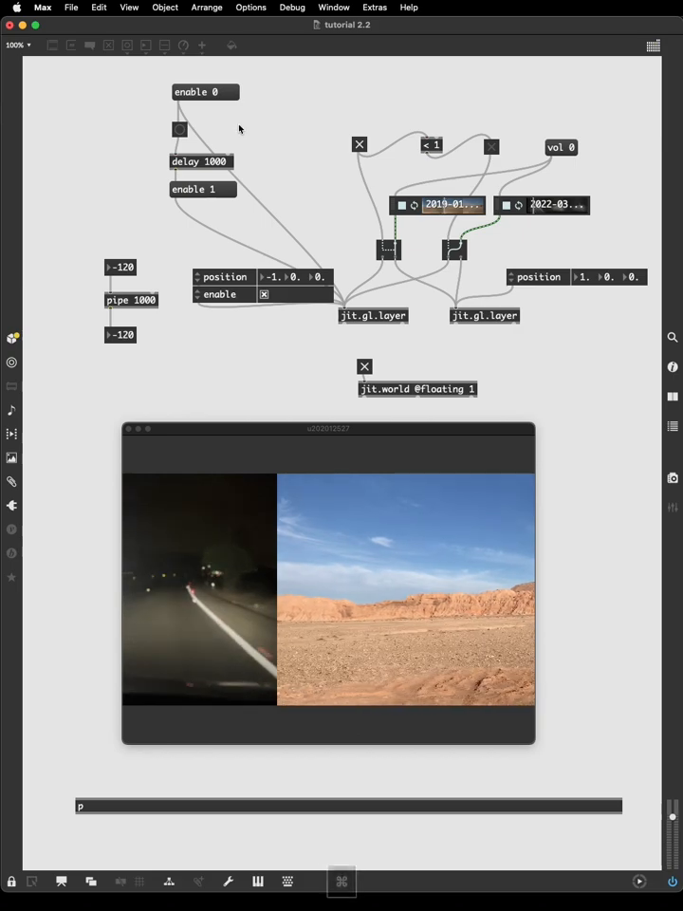
left_click(220, 91)
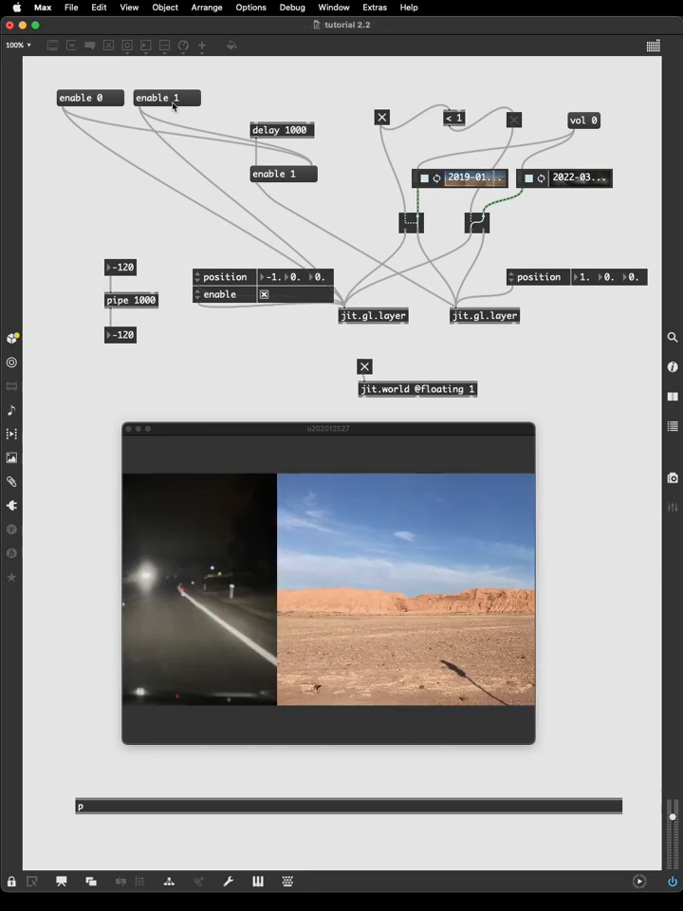
Send enable 1 to both jit.gl.layer objects to test the connections
left_click(86, 97)
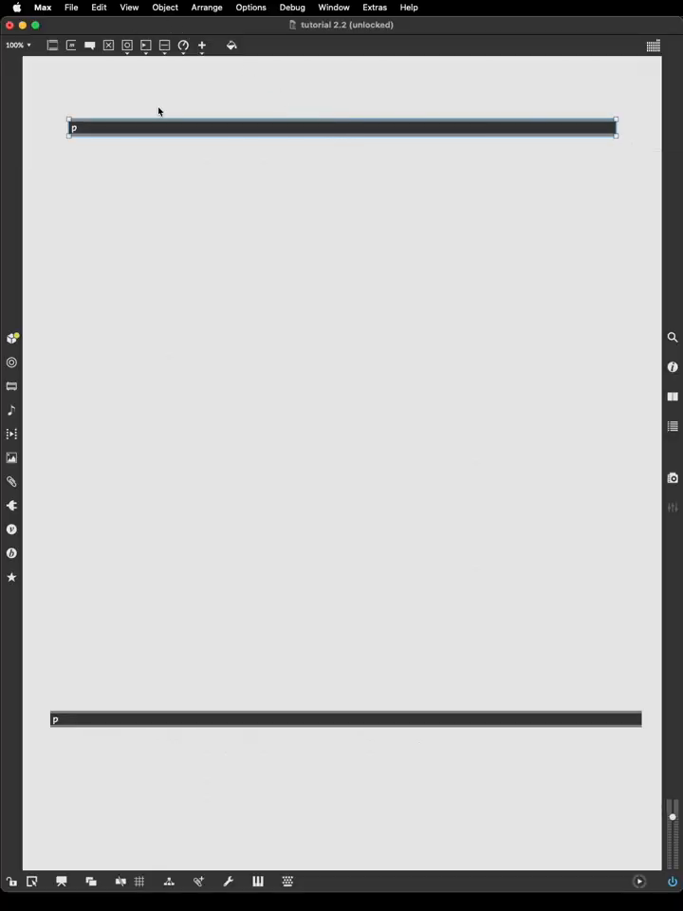
Navigate the patcher back to the random 100, route and select examples
left_click(96, 7)
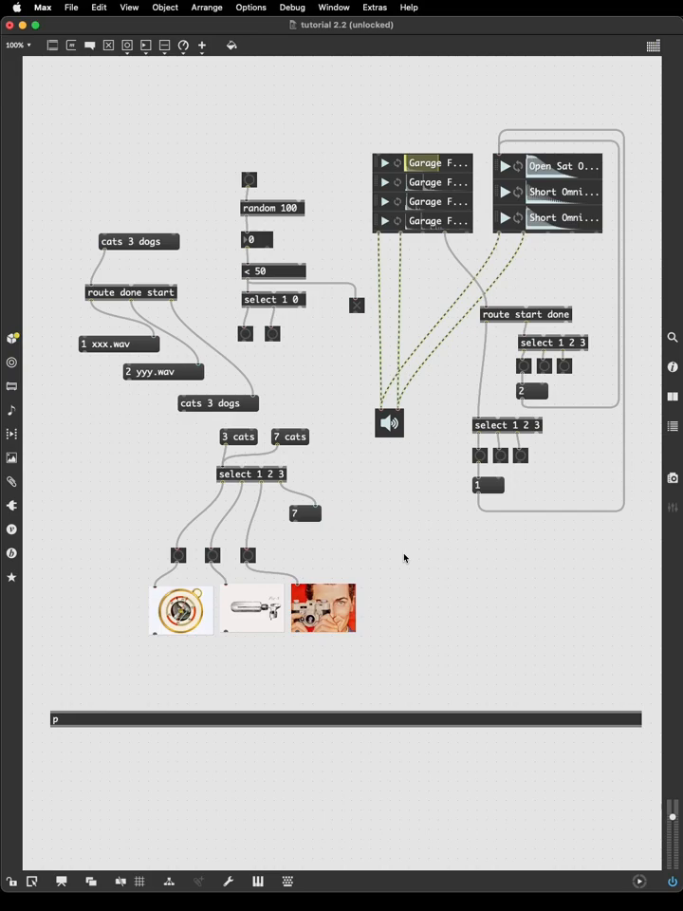
Place a new object box and create a delay object for random timing
double_click(271, 208)
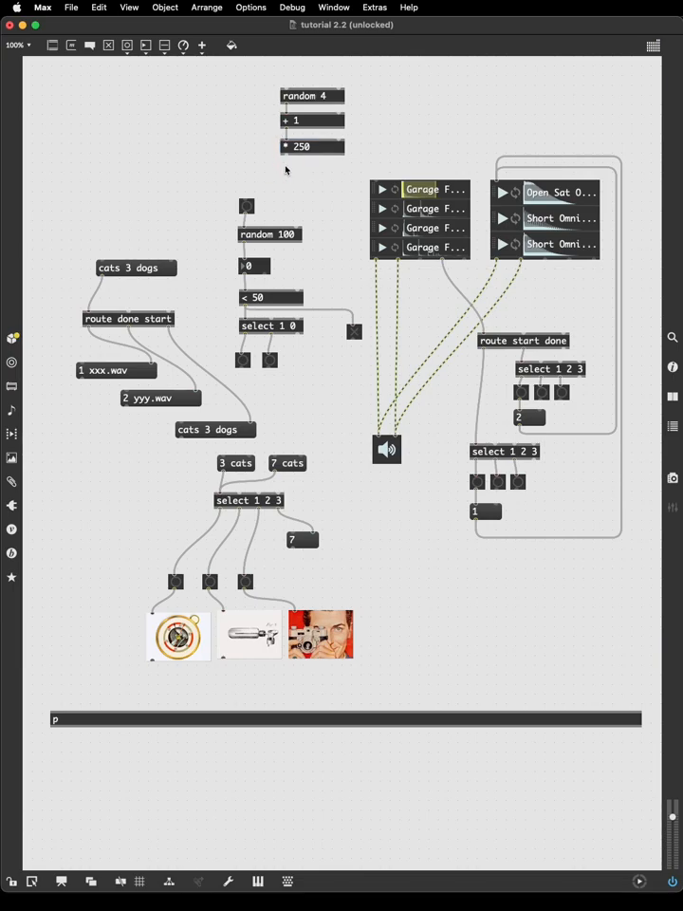
type("delay")
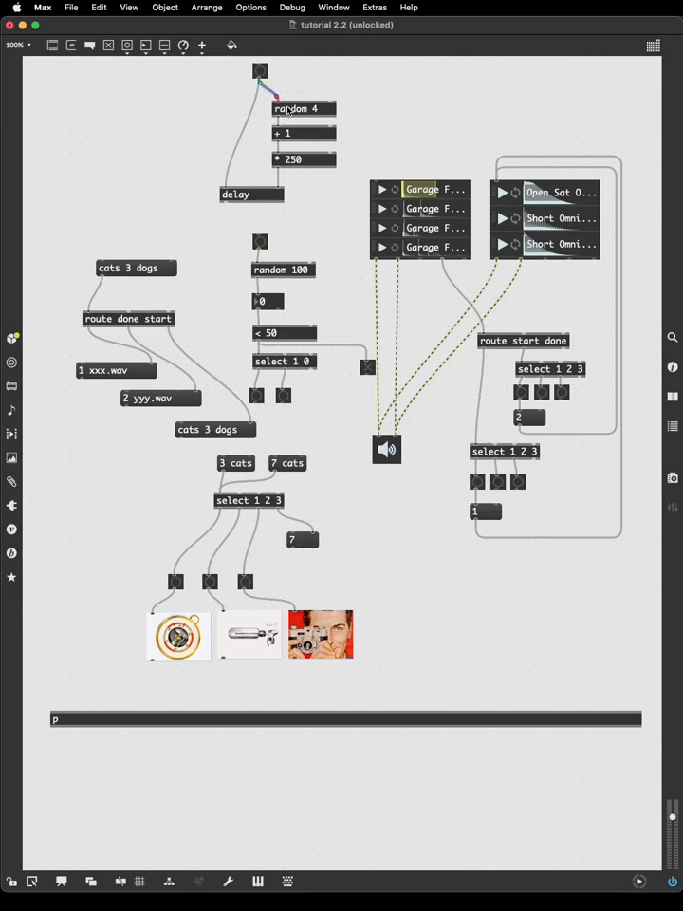
Cable the delay outlet back to the top bang, then create a ggate object
left_click(304, 133)
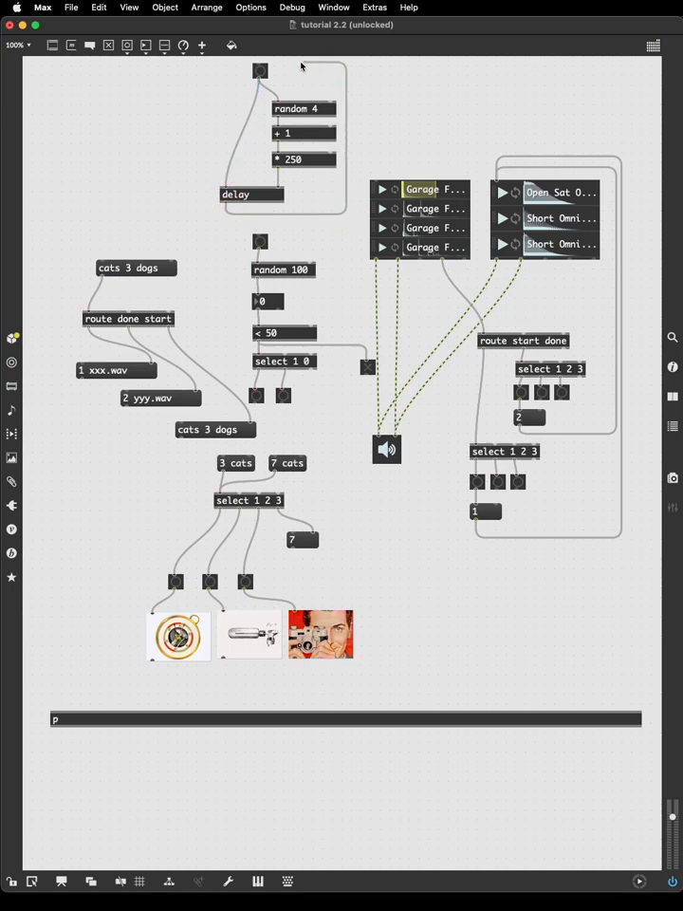
left_click(260, 70)
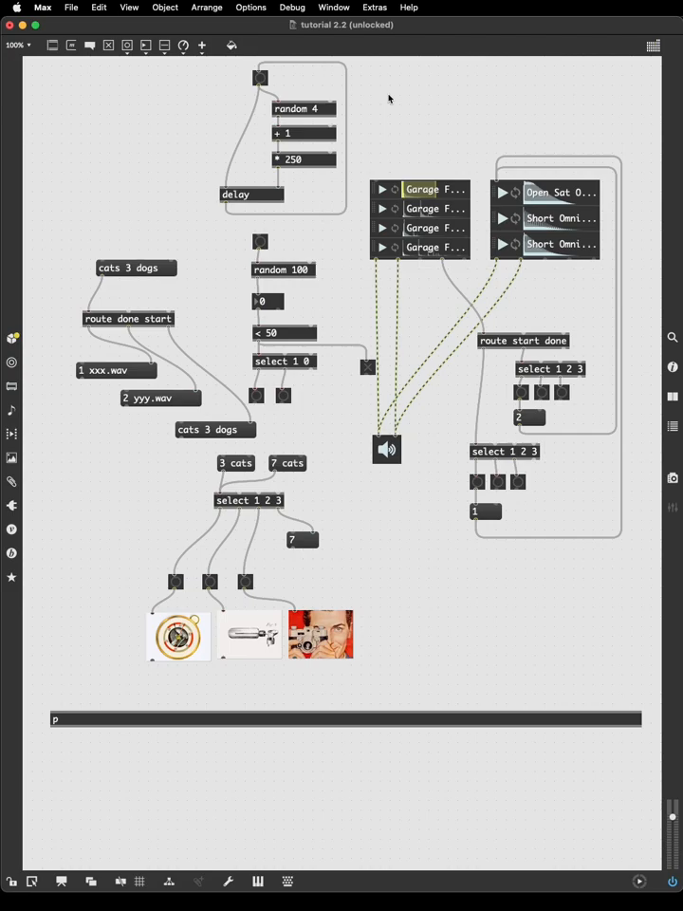
type("ggate")
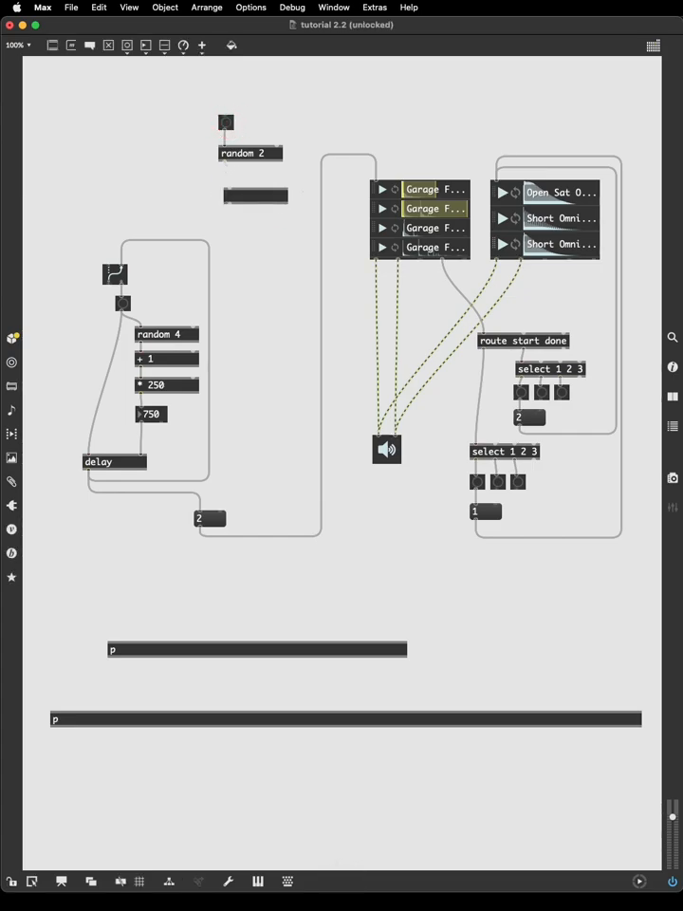
Create a ggate object fed by random 2's outlet
type("ggate")
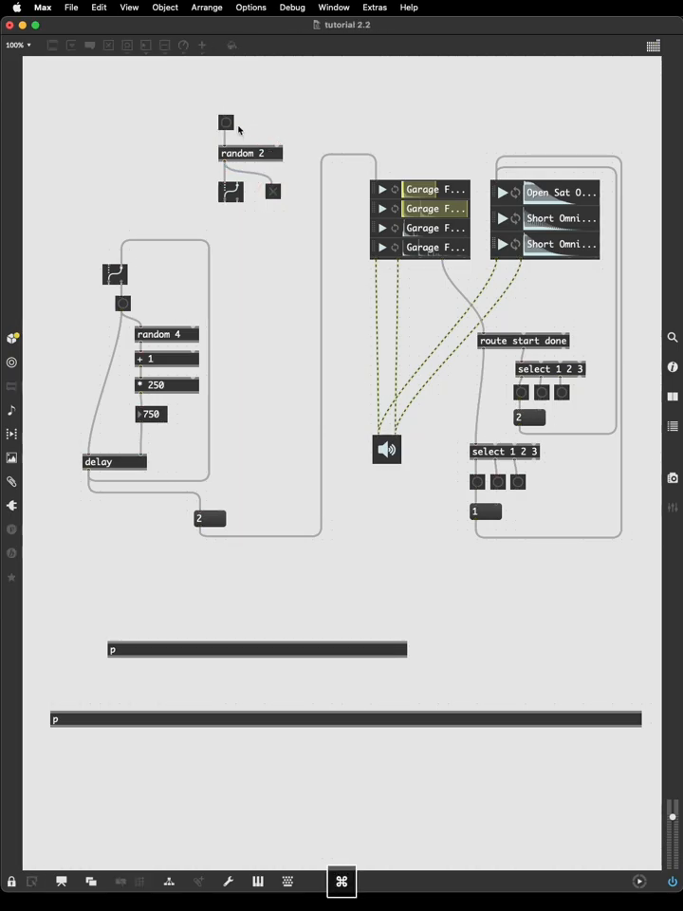
left_click(222, 123)
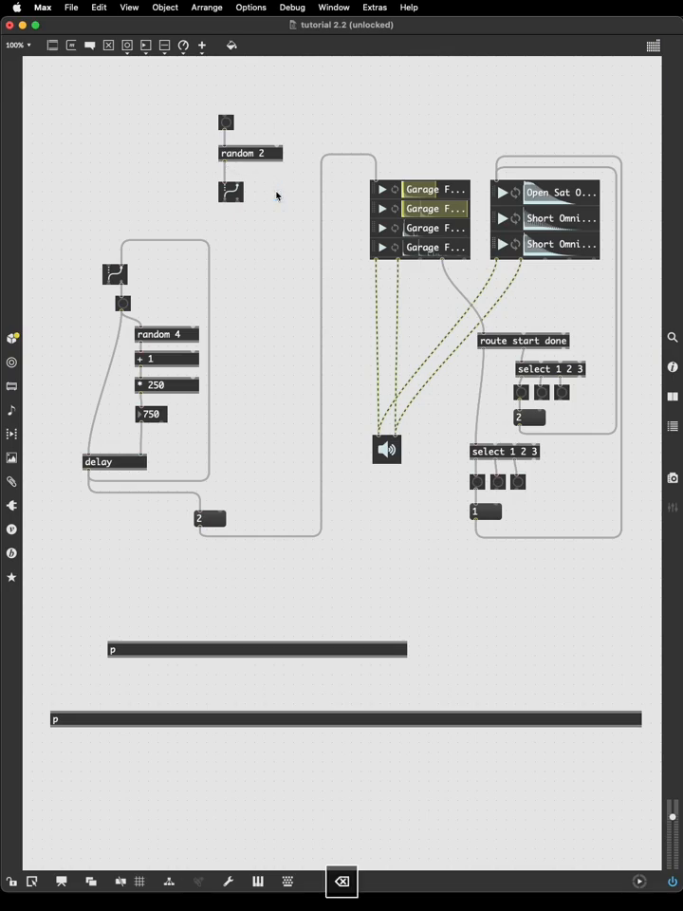
mouse_move(269, 216)
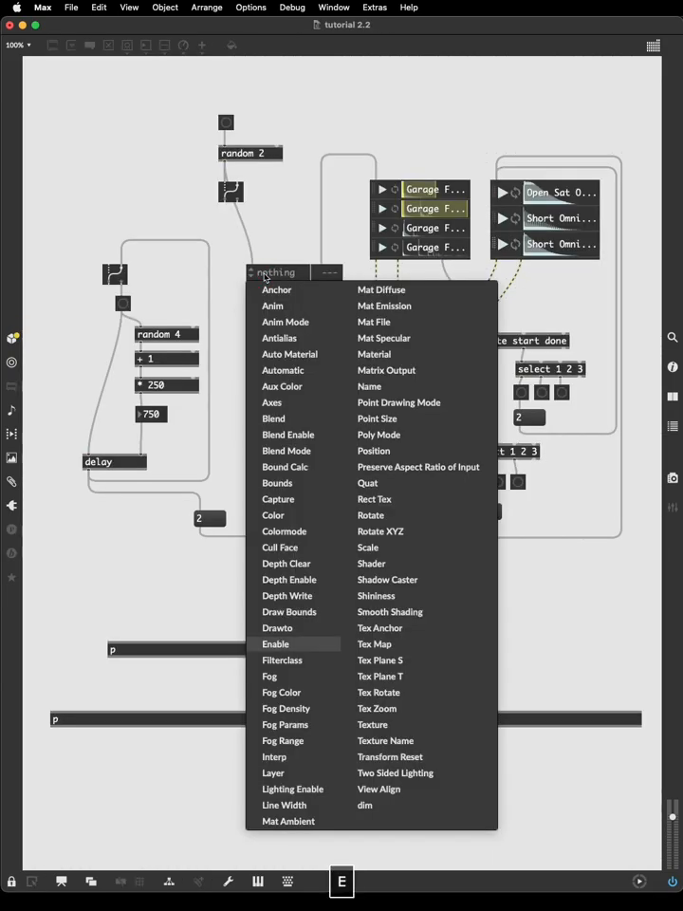
Set the attrui to enable for the jit.gl.layer and bang a coin toss to test gating
left_click(275, 643)
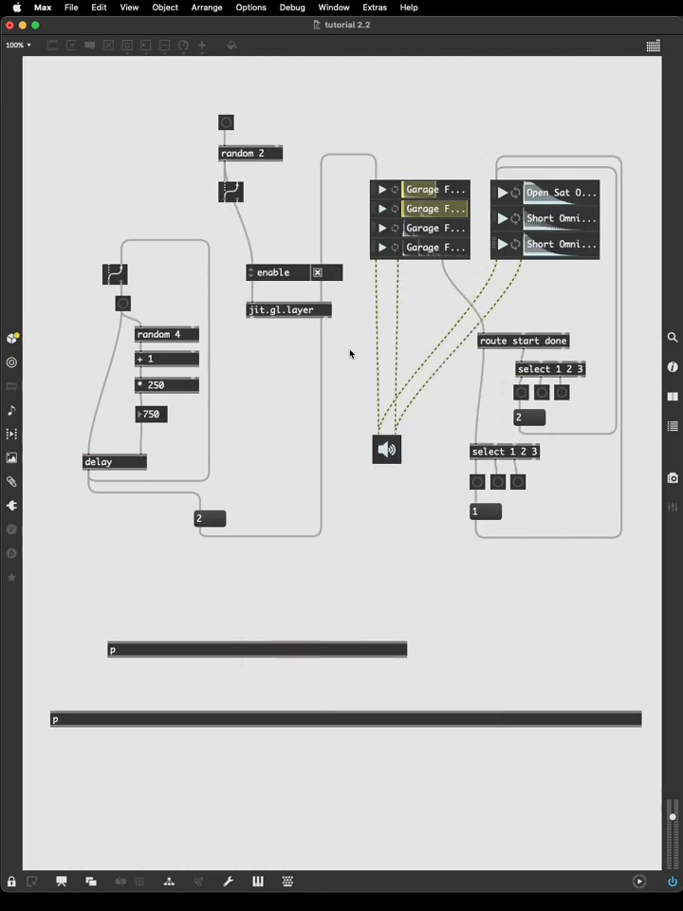
left_click(225, 125)
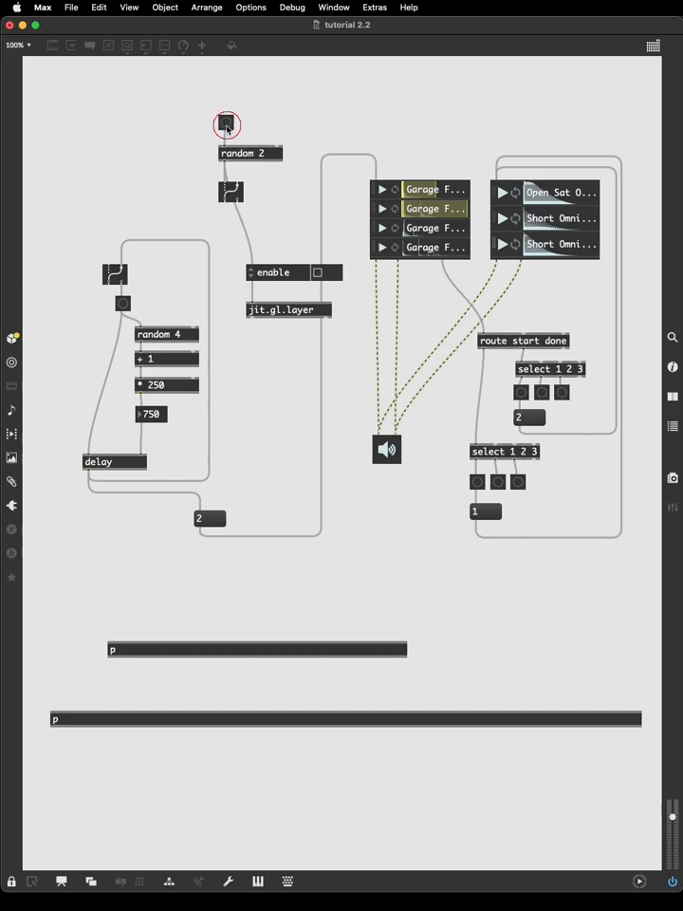